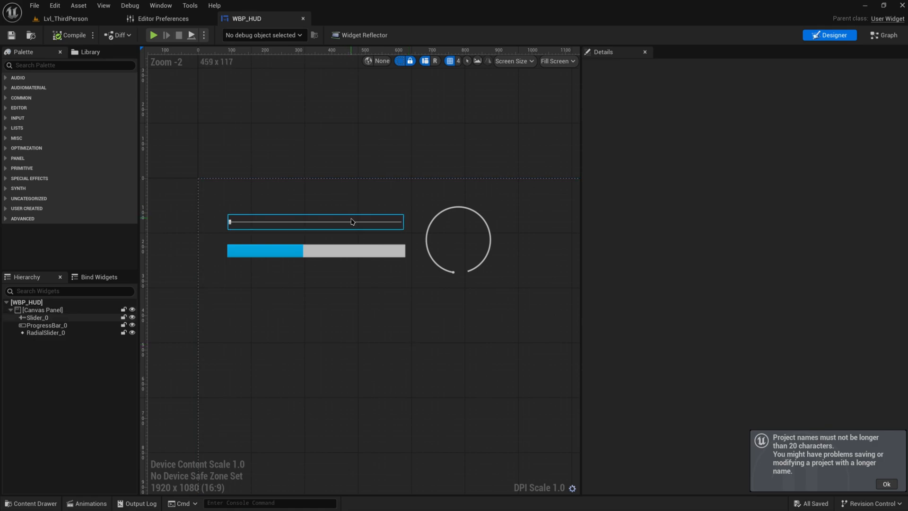
Delete Slider_0, ProgressBar_0 and RadialSlider_0, leaving an empty canvas, and show the event graph.
left_click(457, 240)
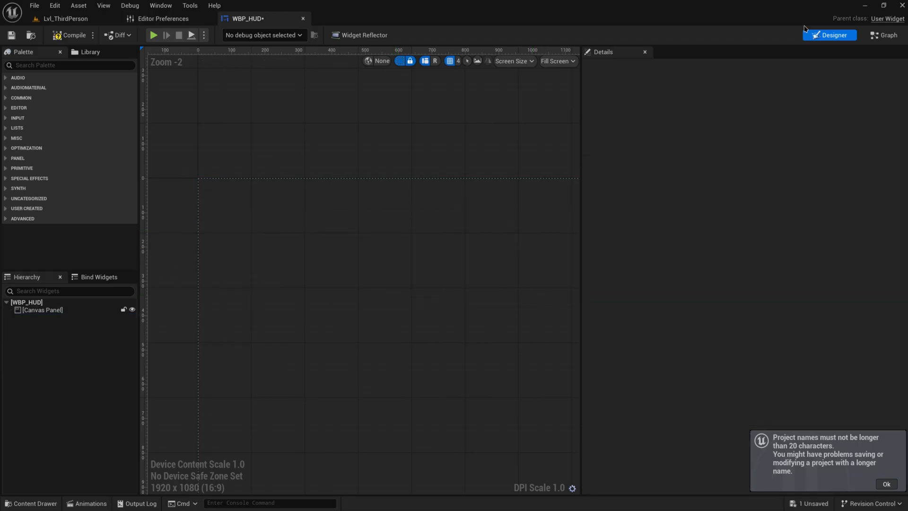
left_click(885, 35)
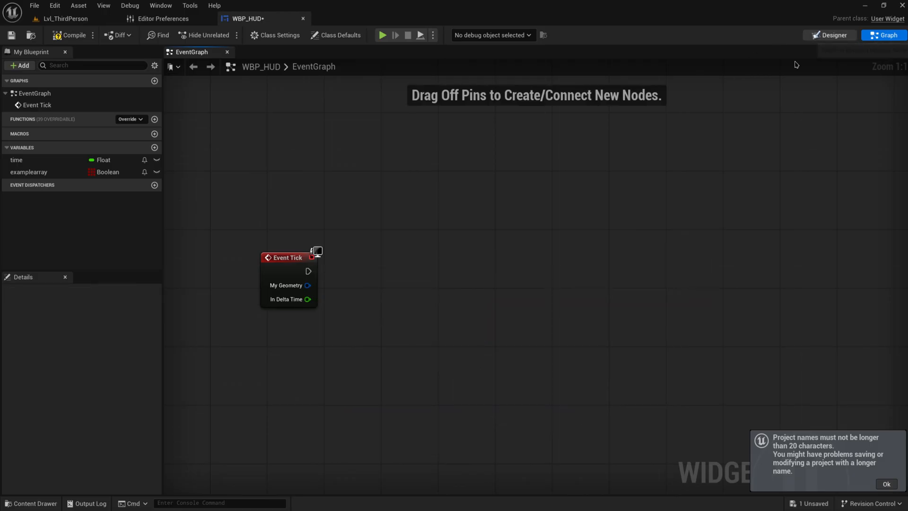
From a Palette search for 'edit', drop Editable Text, multi-line Editable Text, Text Box and multi-line Text Box on the canvas.
left_click(830, 35)
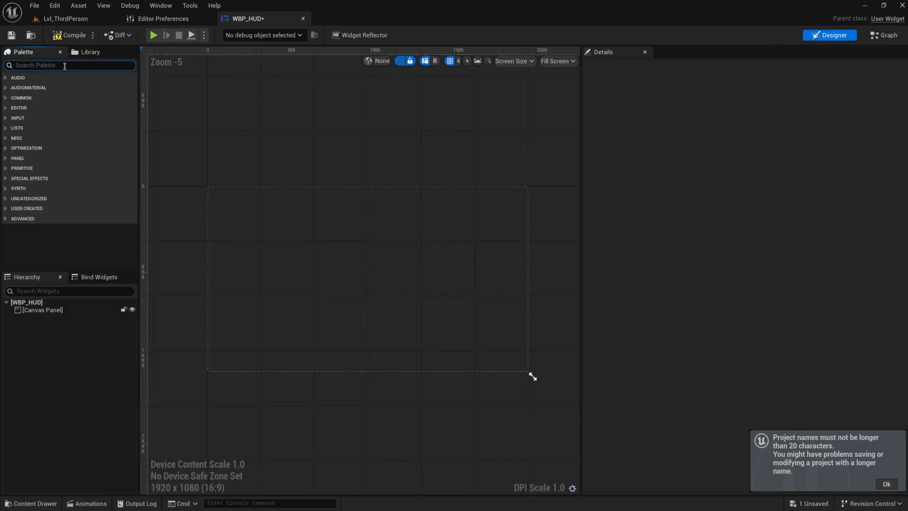
type("edit")
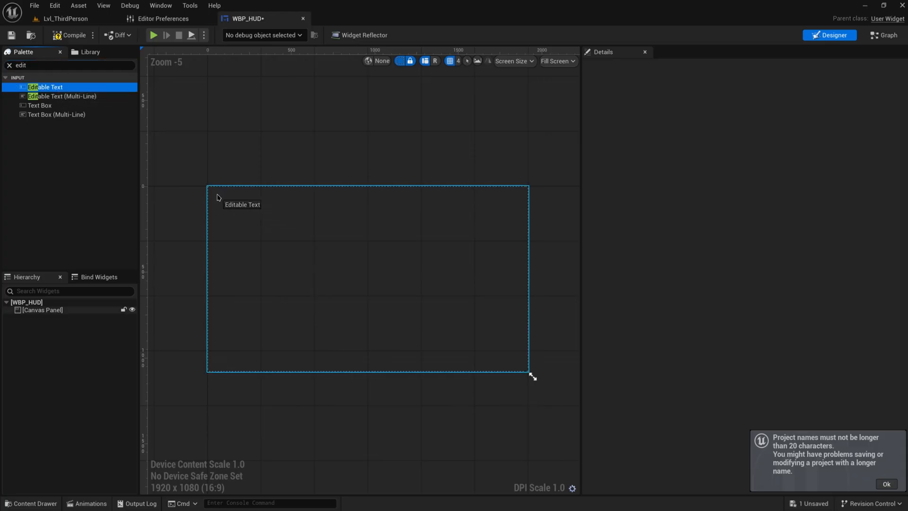
left_click_drag(46, 87, 210, 184)
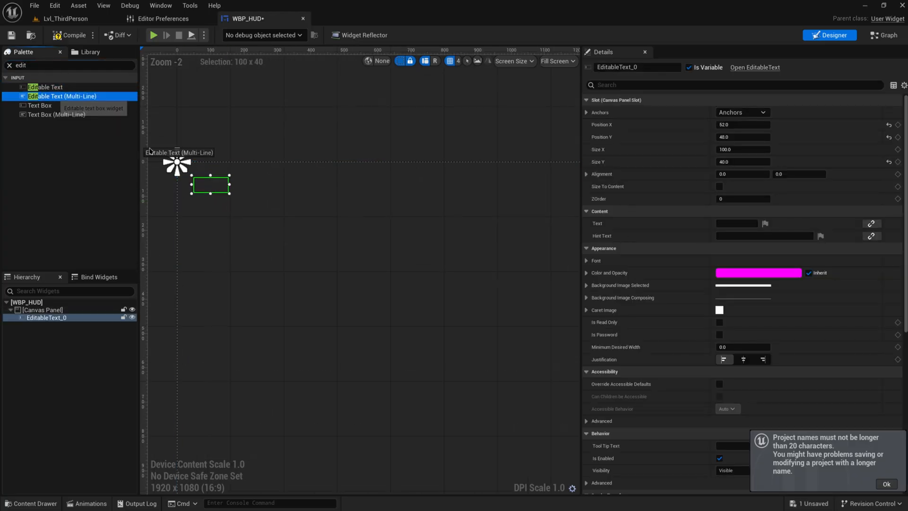
left_click_drag(64, 97, 210, 216)
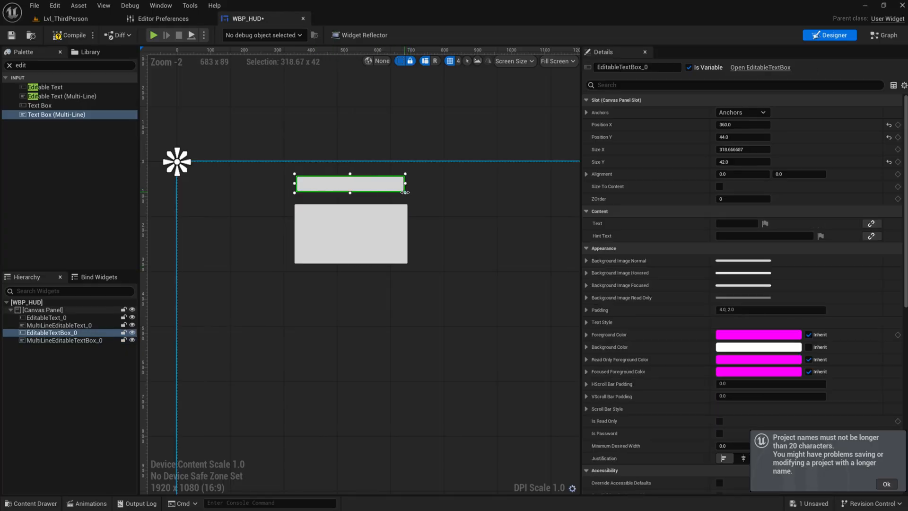
left_click(45, 318)
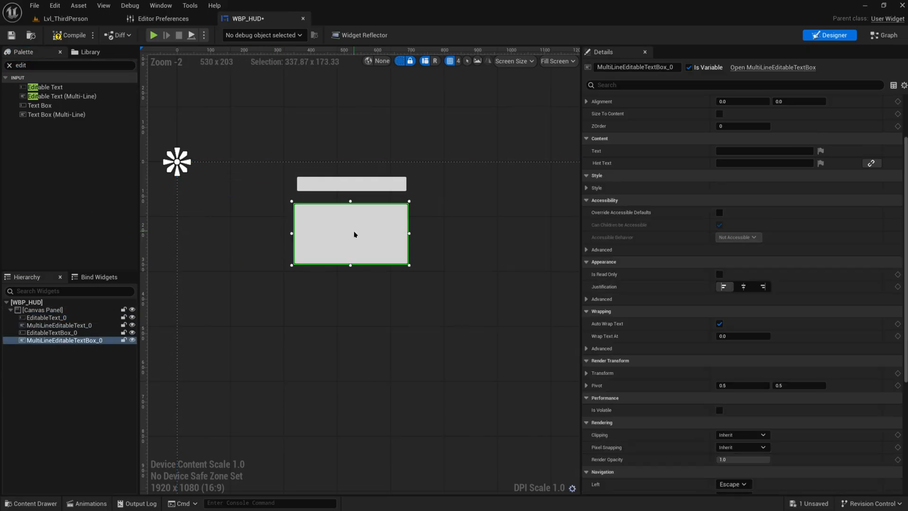
left_click(351, 185)
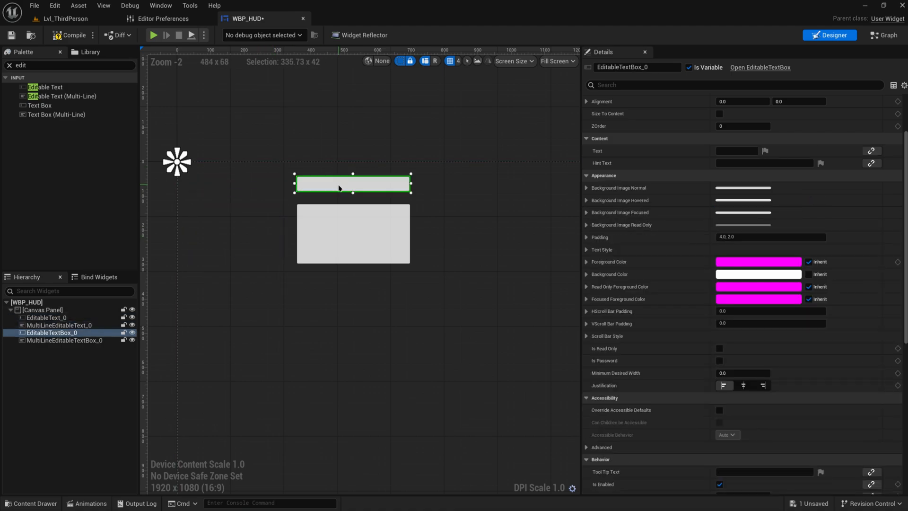
mouse_move(71, 35)
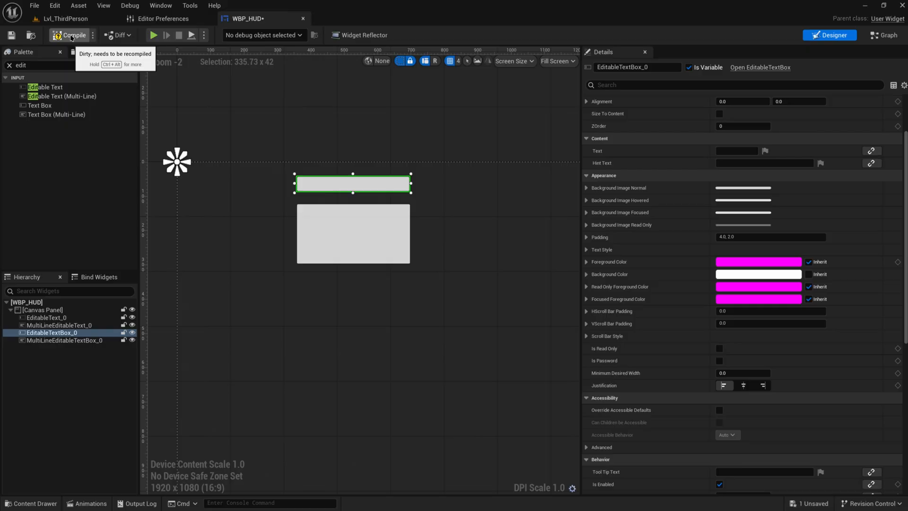
Compile WBP_HUD and play Lvl_ThirdPerson to confirm the text boxes show, then return to the widget.
left_click(65, 18)
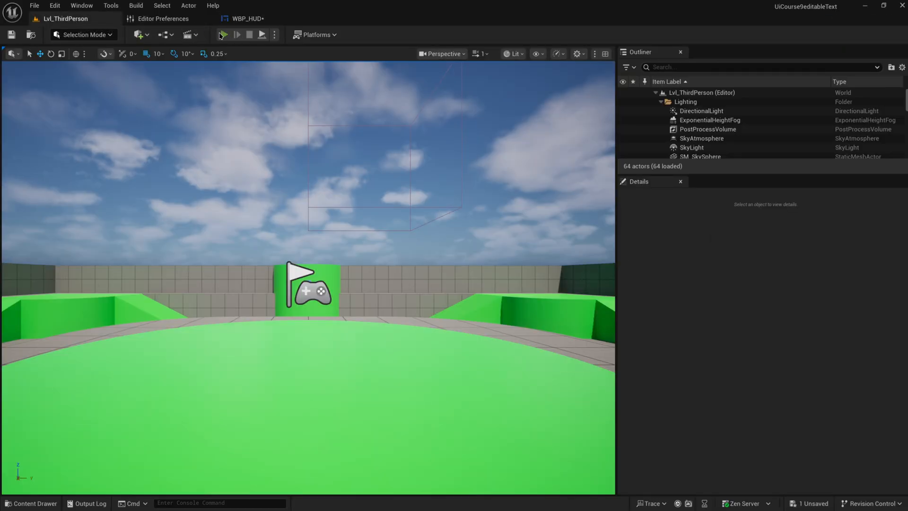
left_click(221, 35)
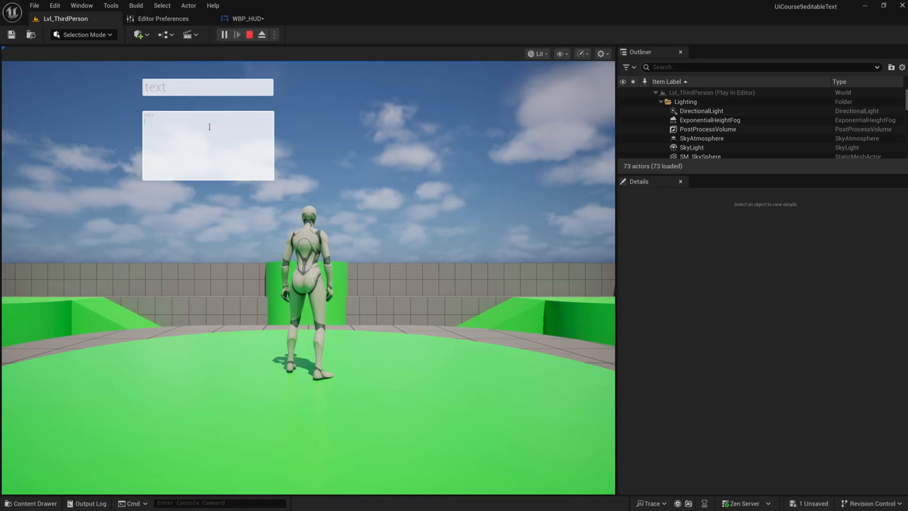
mouse_move(254, 19)
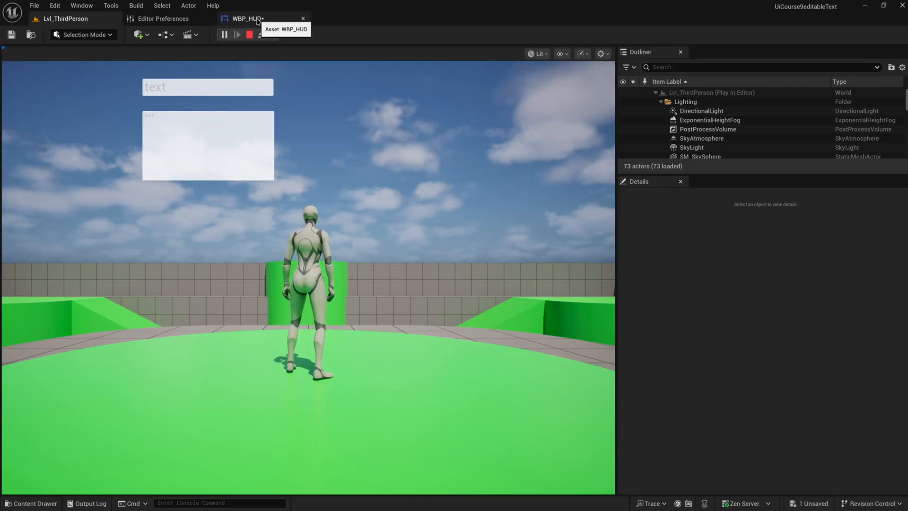
left_click(246, 18)
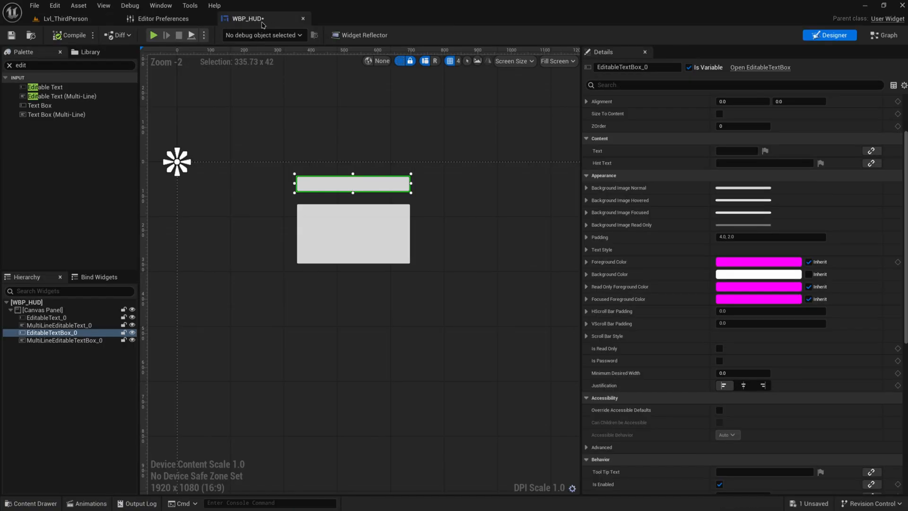
mouse_move(884, 35)
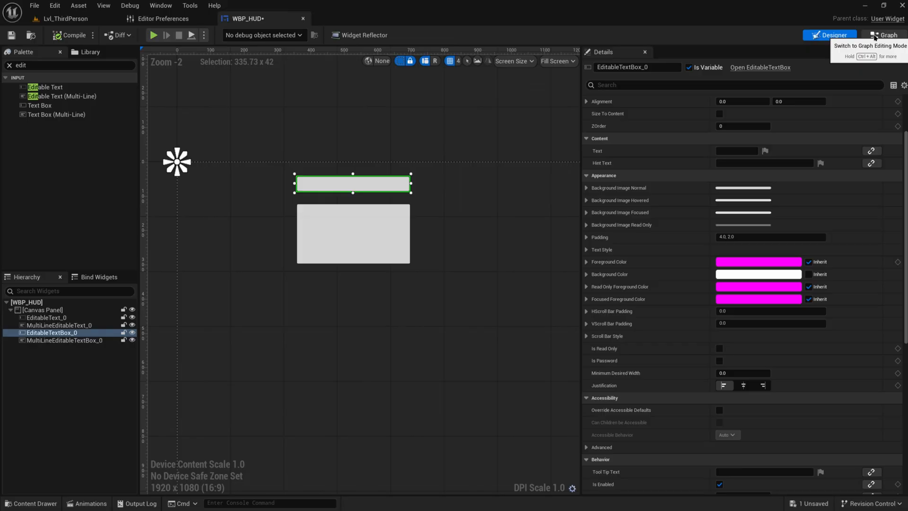
Review the available events of each of the four text widgets, ending on EditableTextBox_0.
left_click(885, 35)
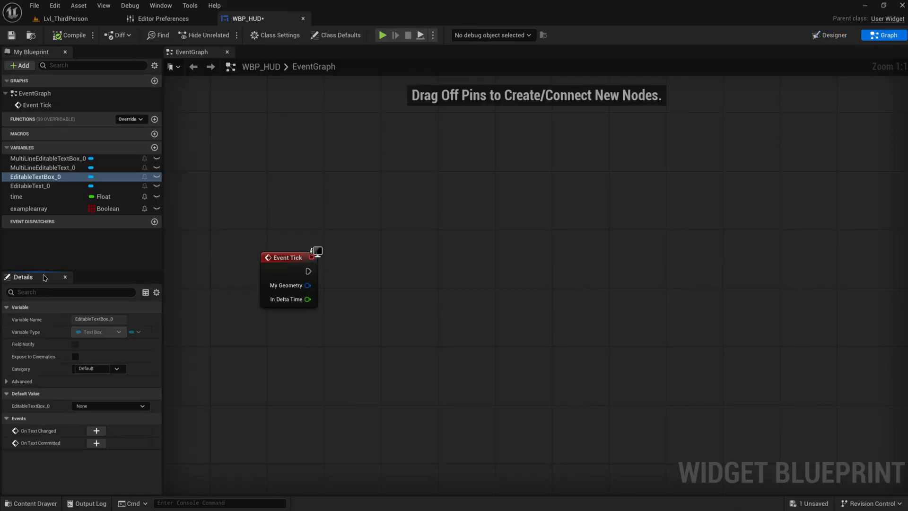
left_click(49, 167)
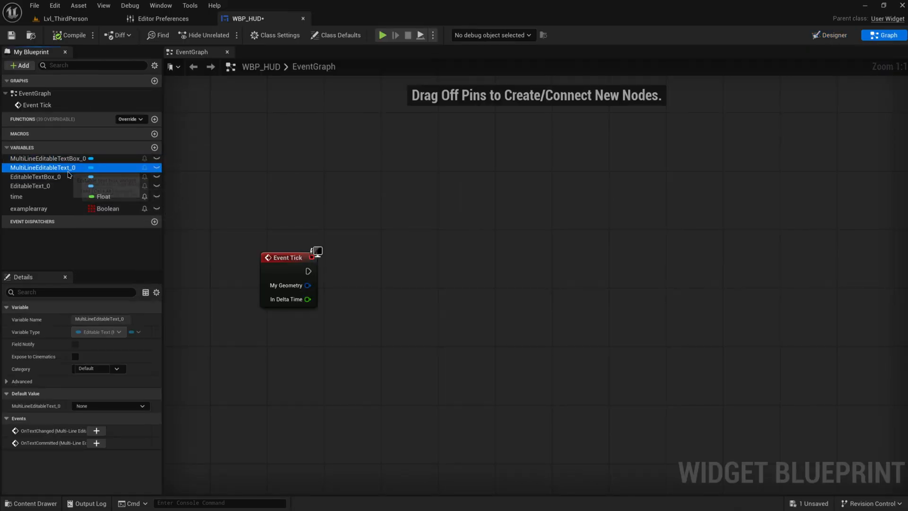
left_click(30, 187)
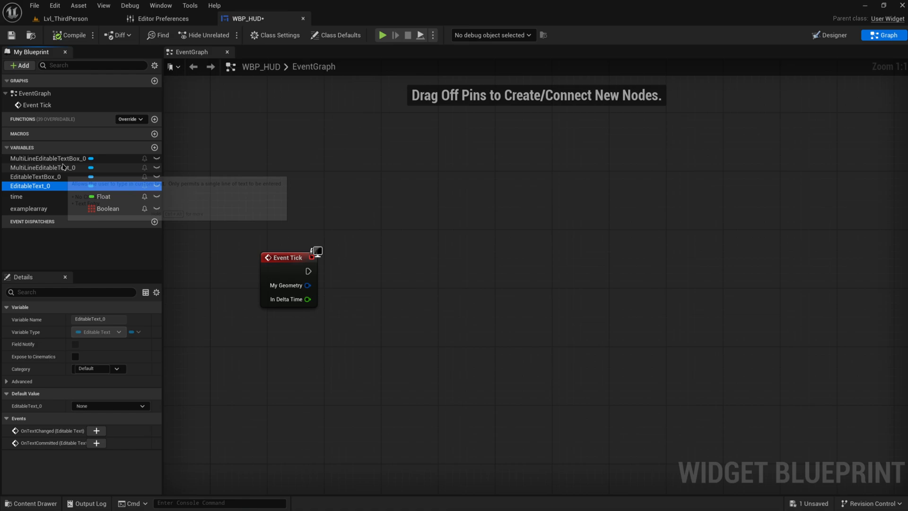
left_click(49, 158)
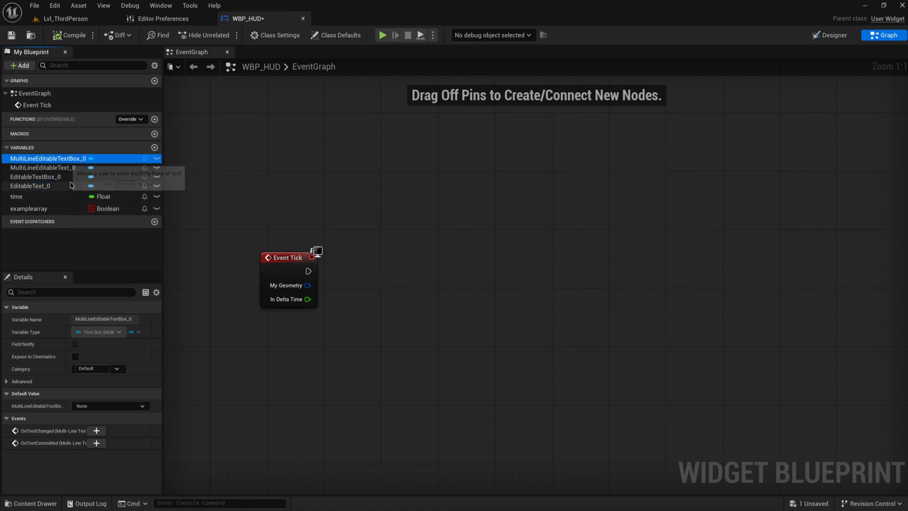
left_click(35, 177)
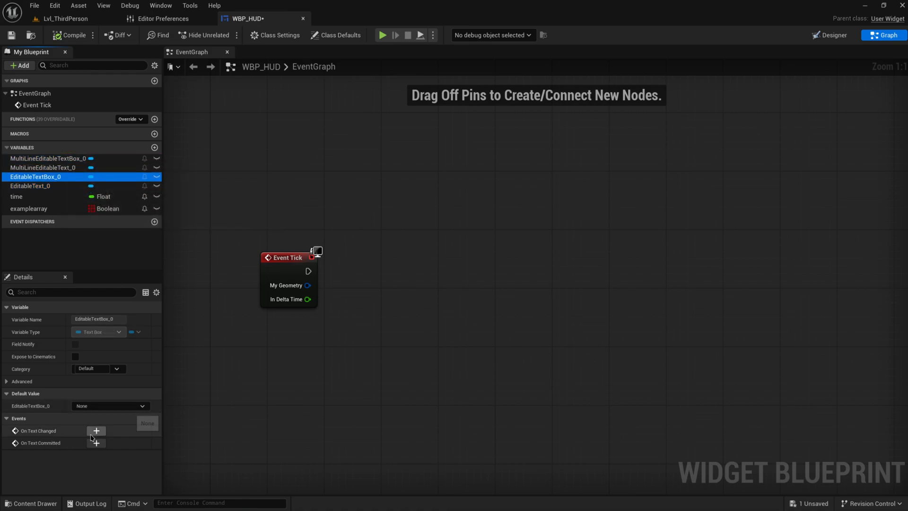
Add On Text Changed and On Text Committed events printing the text, the commit one appending 'CIMMITED'.
left_click(97, 431)
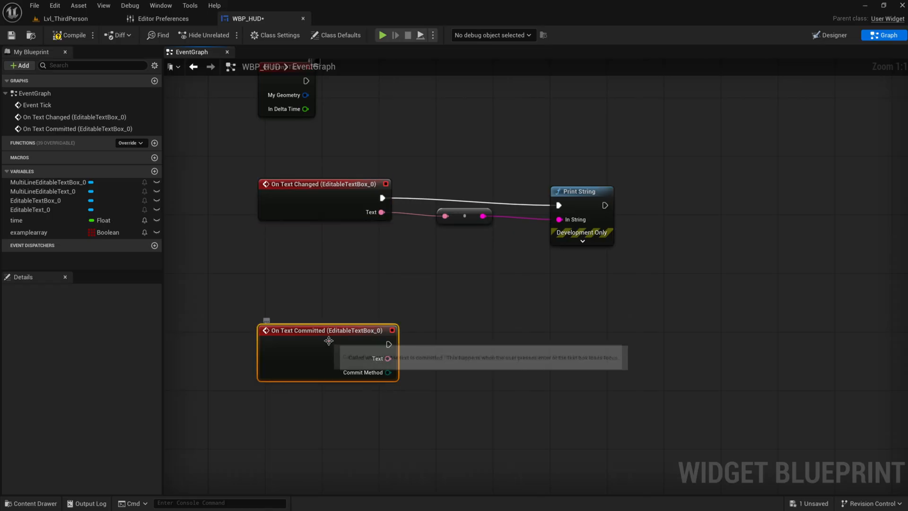
mouse_move(510, 390)
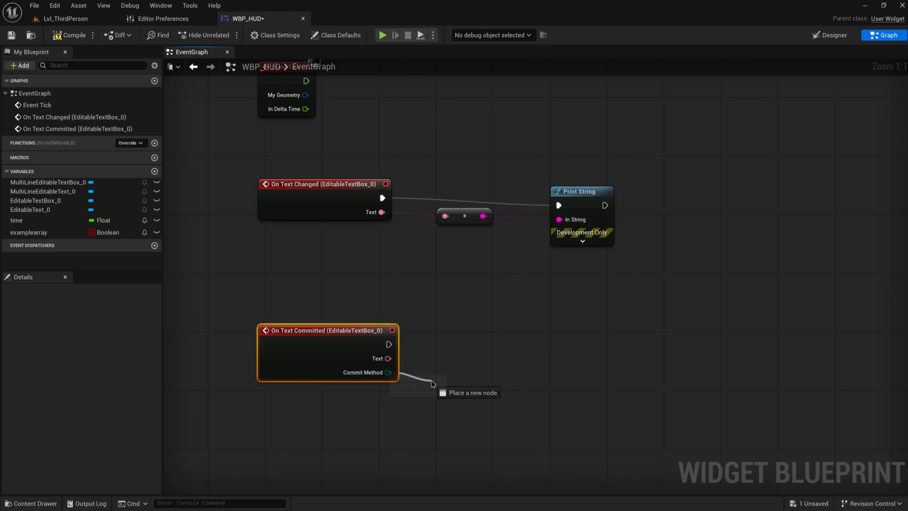
left_click(432, 380)
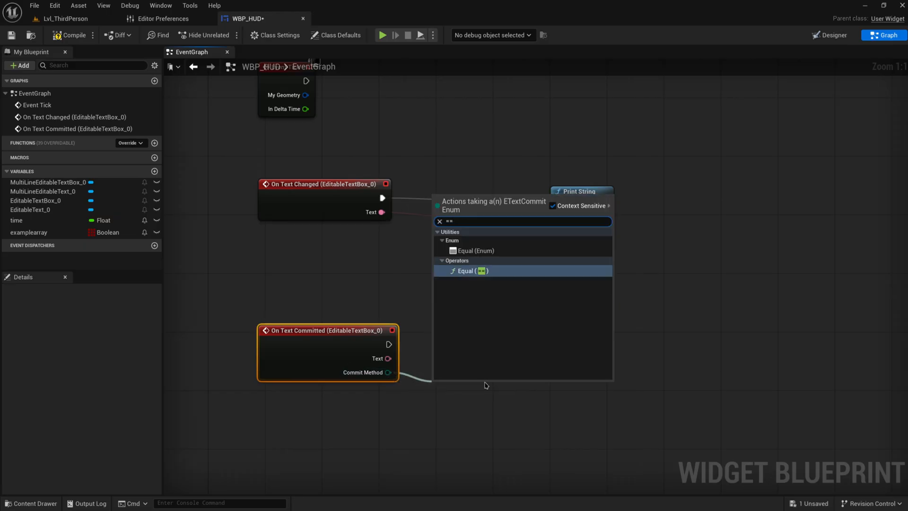
mouse_move(466, 255)
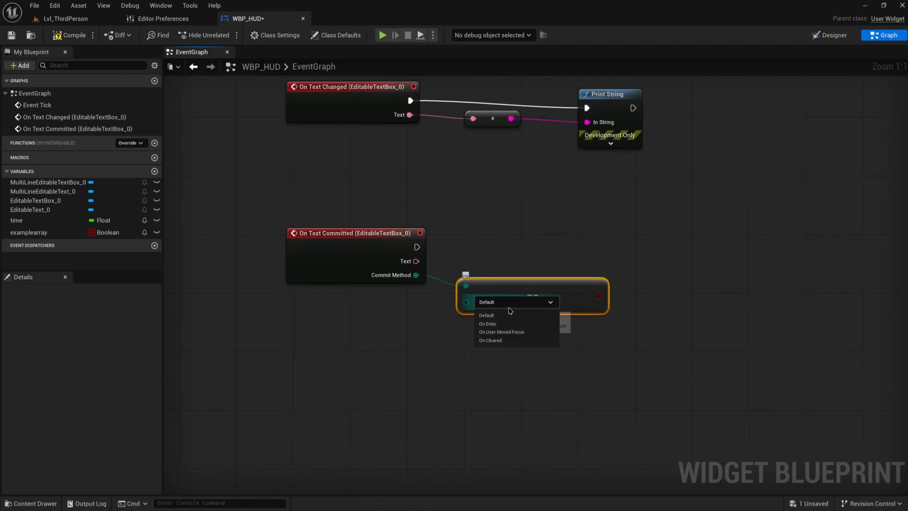
mouse_move(533, 333)
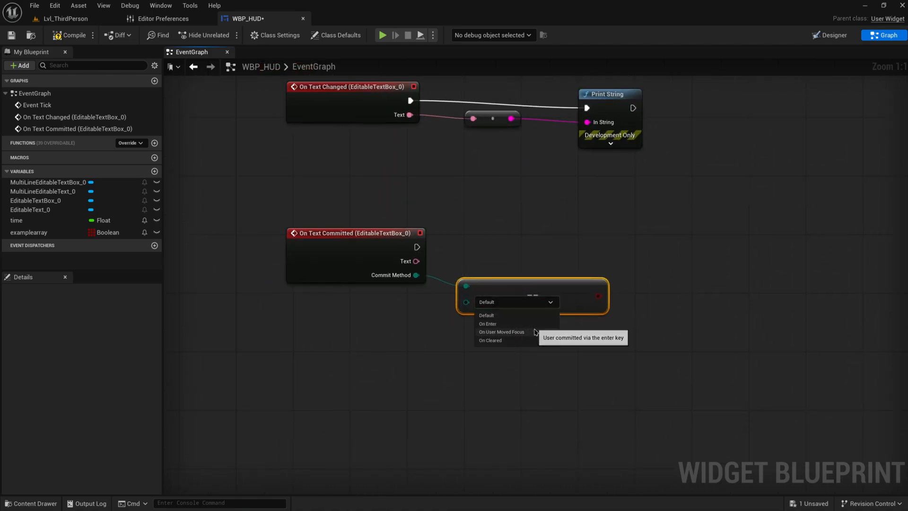
mouse_move(502, 331)
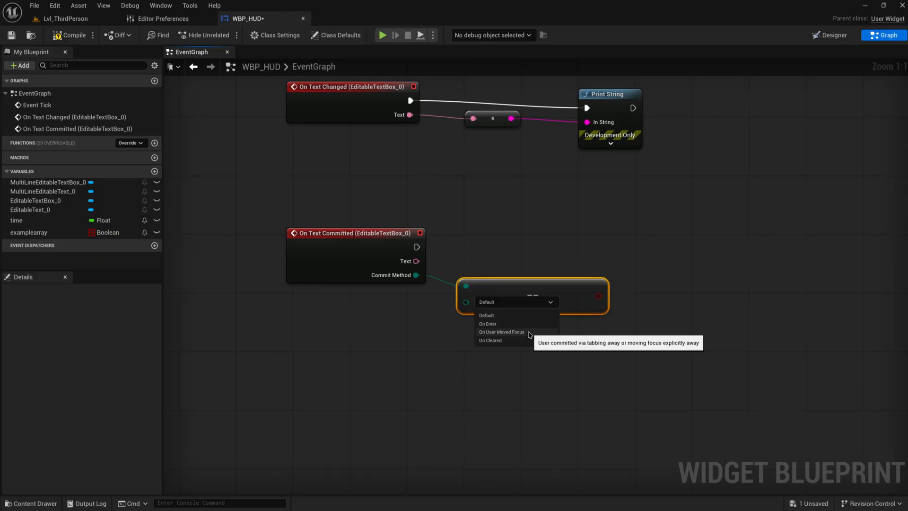
mouse_move(501, 346)
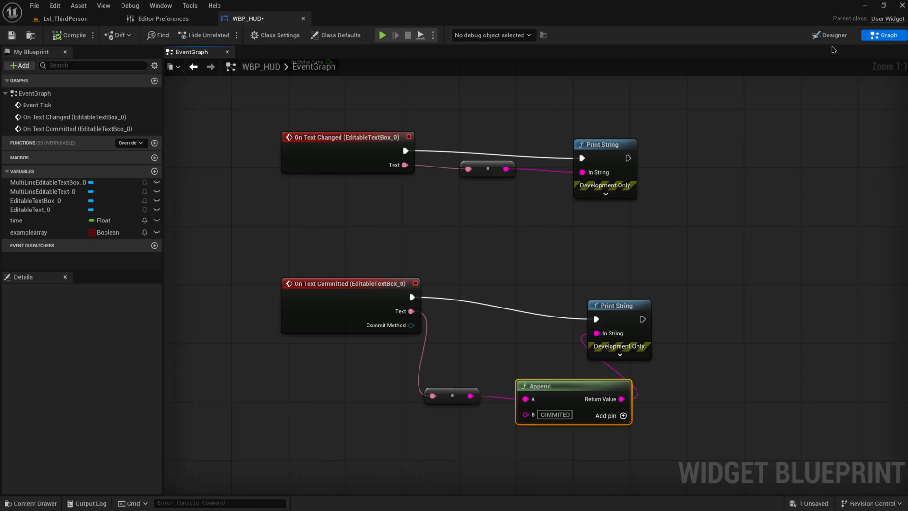
mouse_move(831, 35)
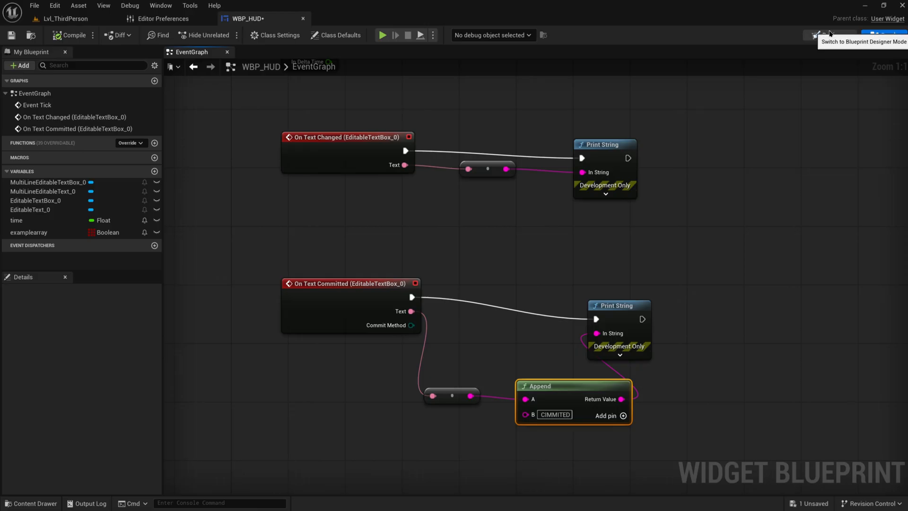
Play the level and enter 'werty' then 'zxccxz' into the text box, committing with Enter to see it printed.
left_click(830, 35)
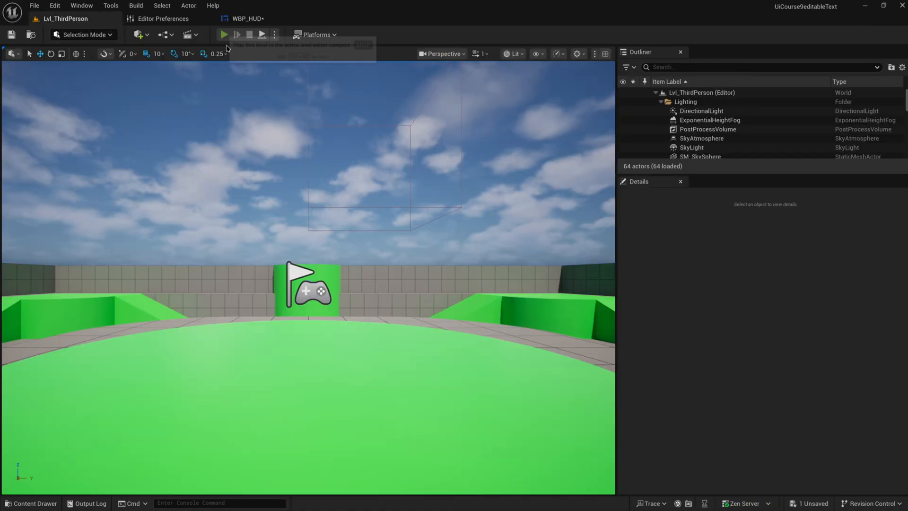
left_click(224, 35)
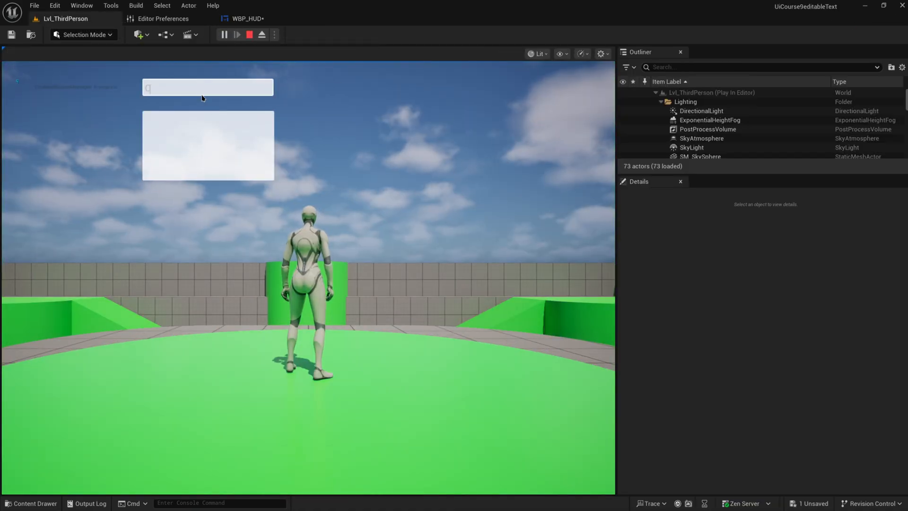
type("werty")
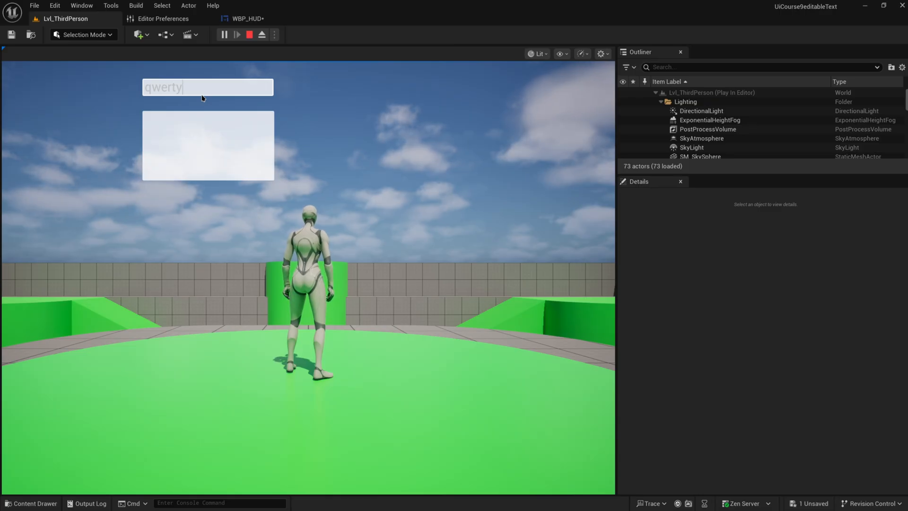
type("zxccxz")
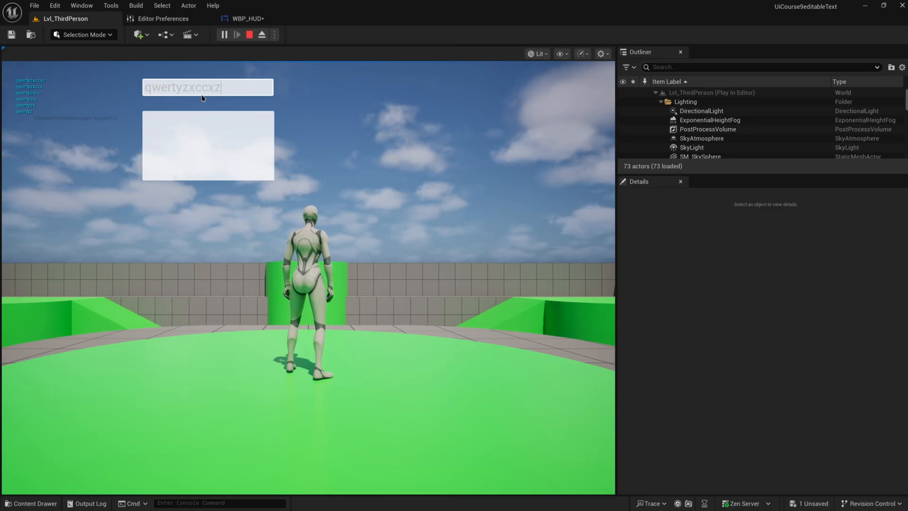
key("Return")
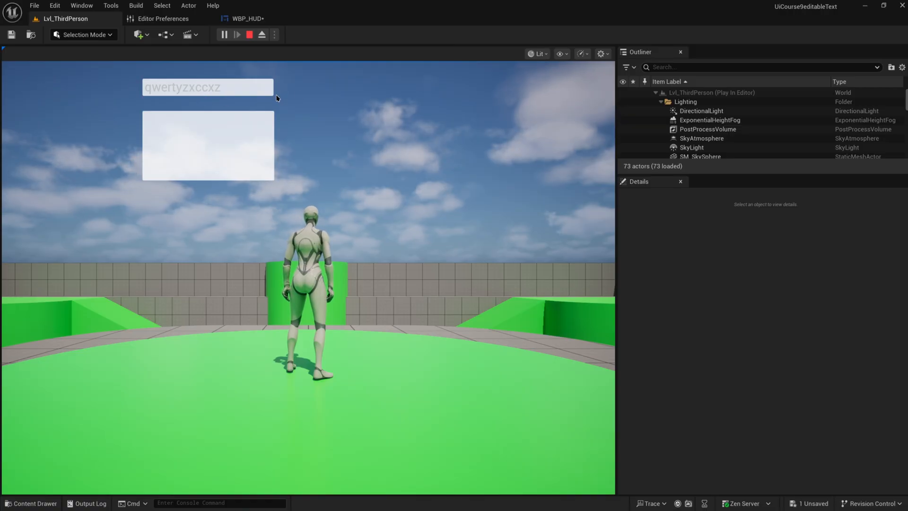
left_click(207, 87)
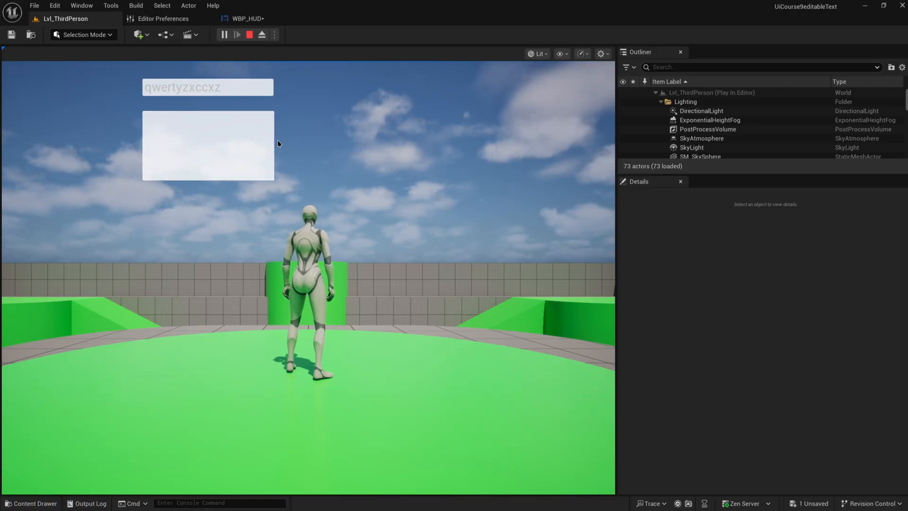
left_click(246, 18)
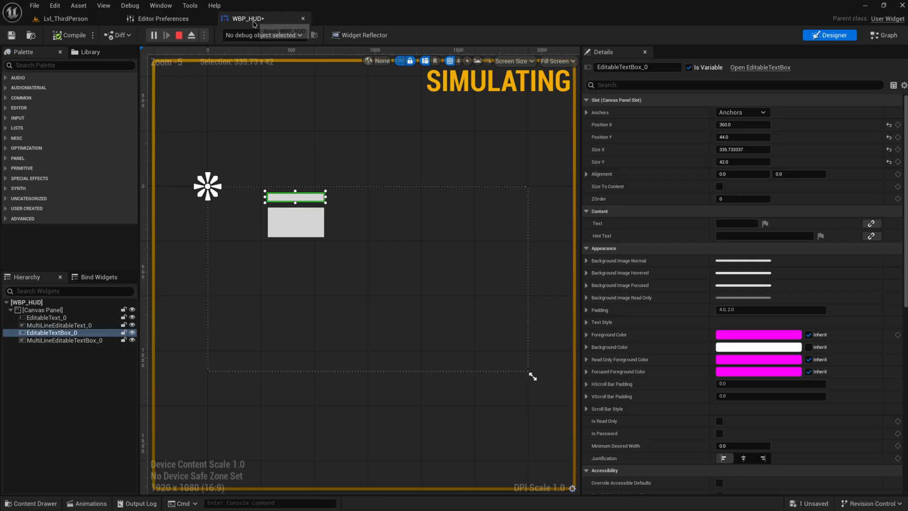
In play, commit 'qwerttrytry' to confirm it prints with CIMMITED, then return to the event graph.
left_click(884, 35)
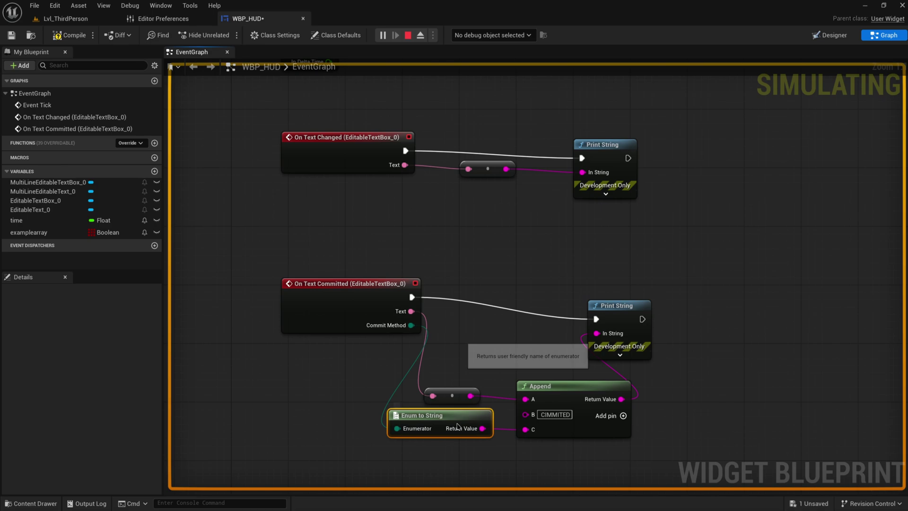
left_click(67, 18)
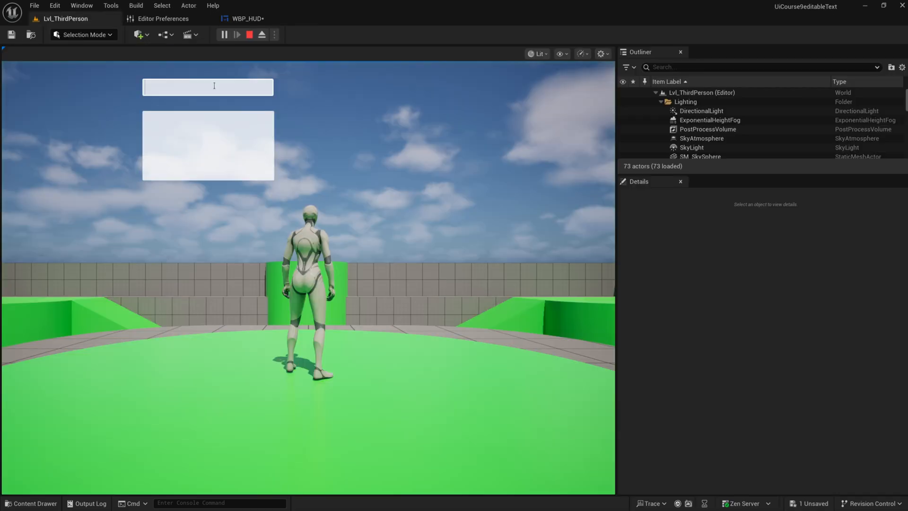
type("qwerttrytry")
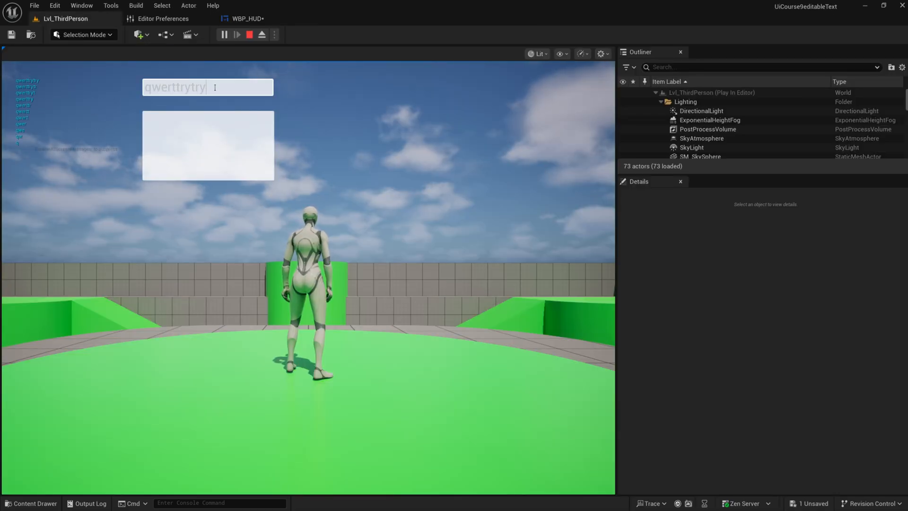
key("Return")
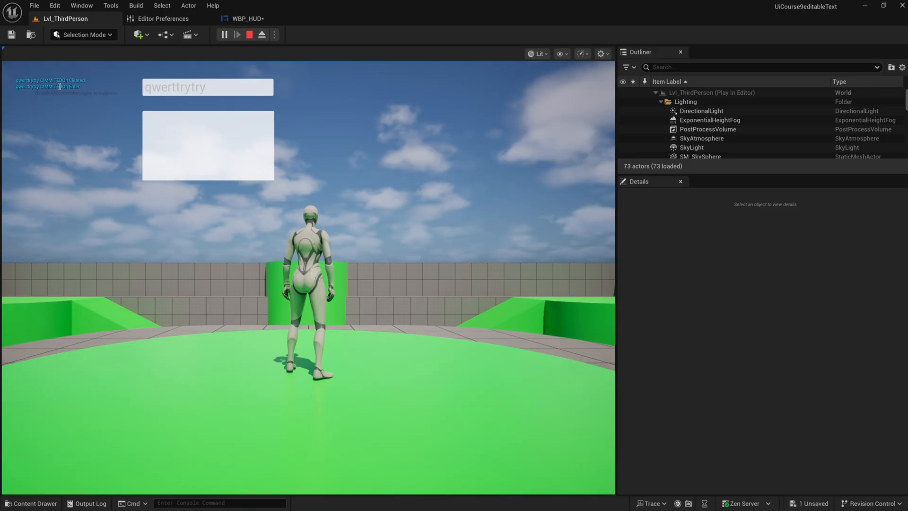
mouse_move(249, 18)
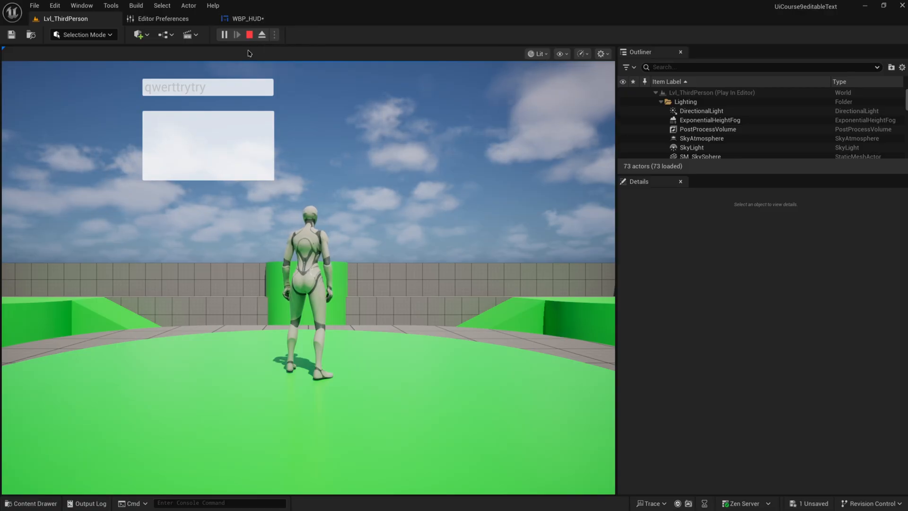
left_click(246, 18)
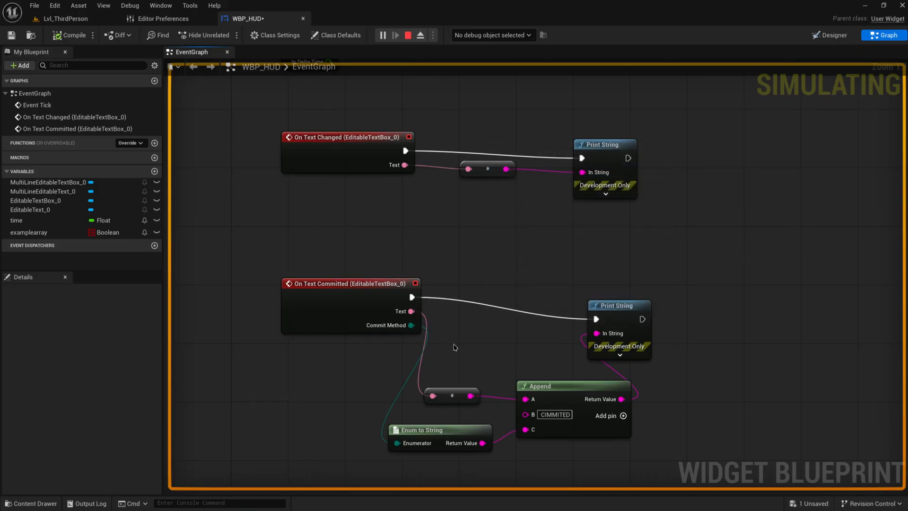
mouse_move(420, 330)
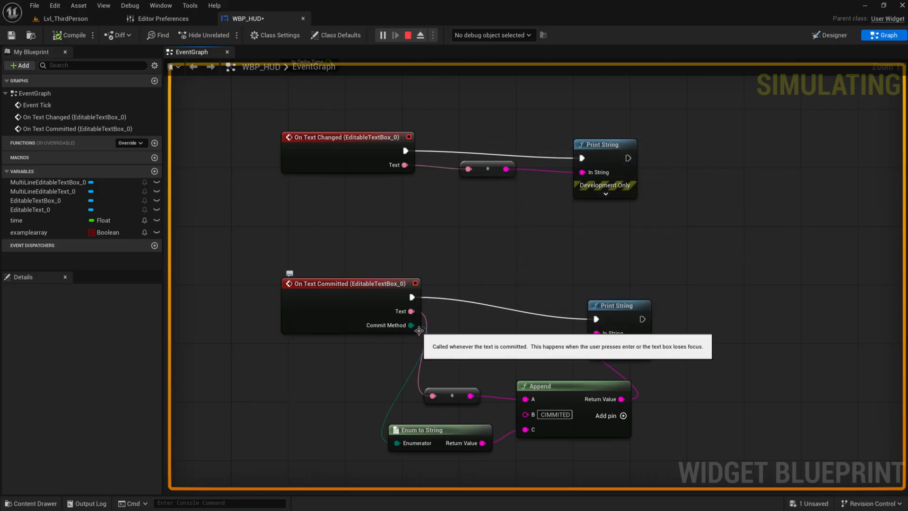
mouse_move(412, 325)
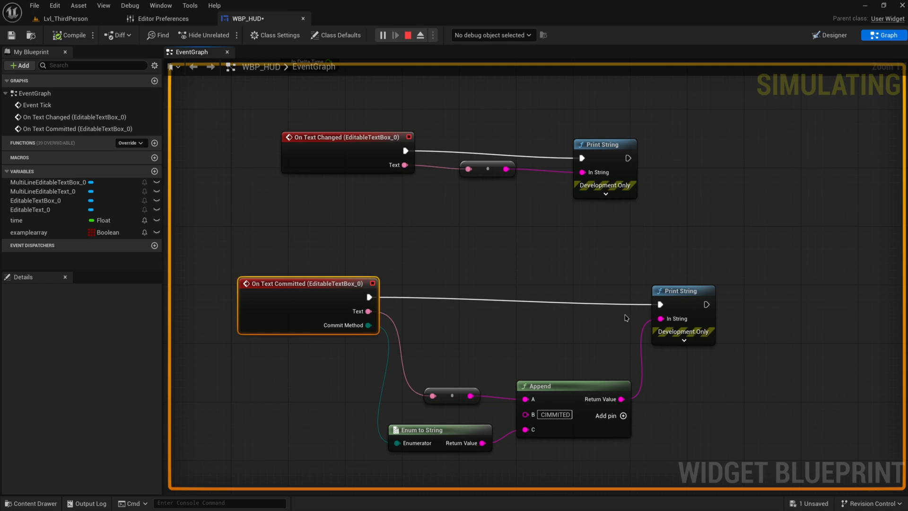
mouse_move(445, 334)
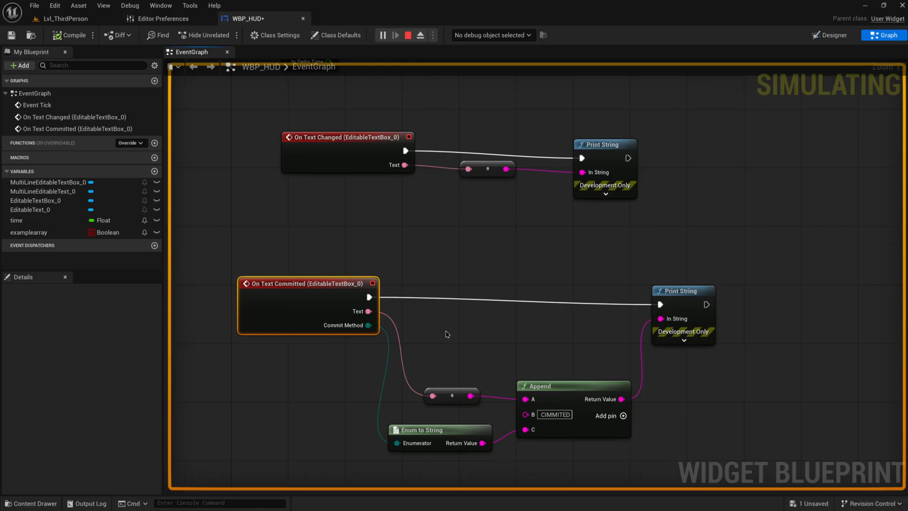
mouse_move(367, 312)
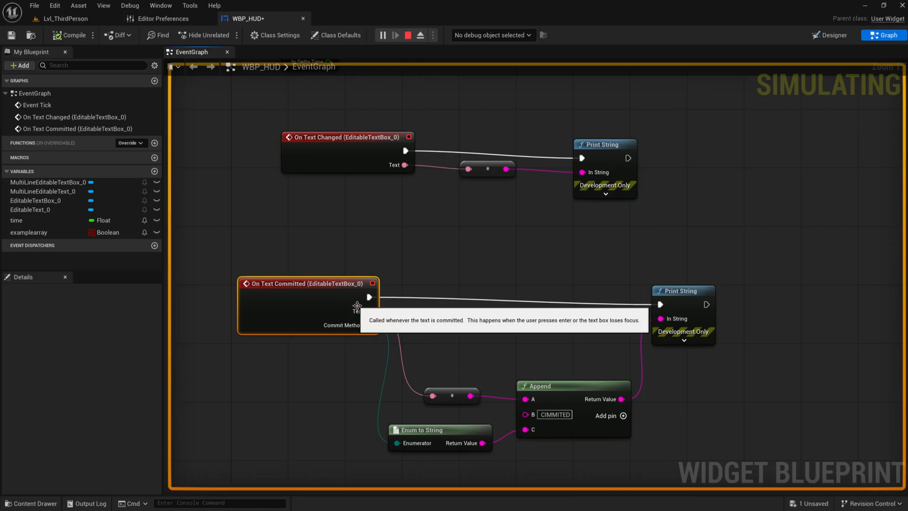
Reposition the On Text Changed and On Text Committed nodes, then go to the Designer.
left_click(318, 154)
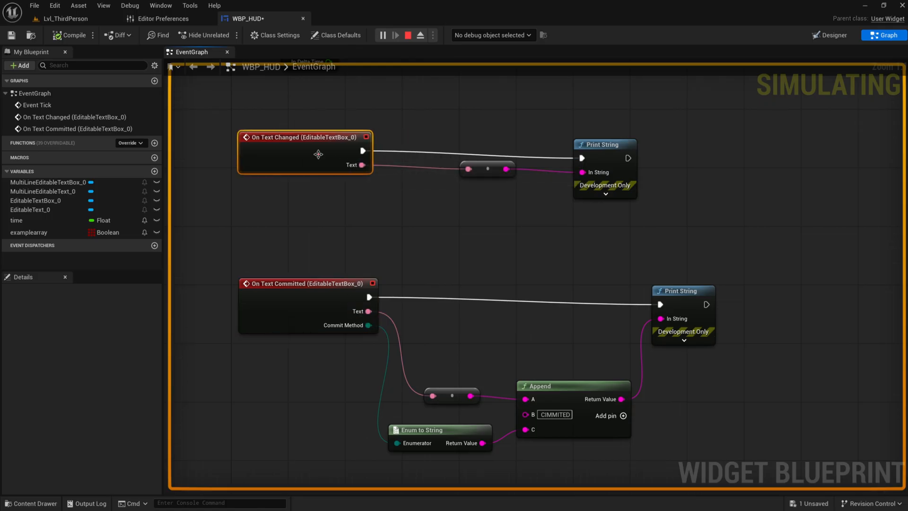
left_click(474, 176)
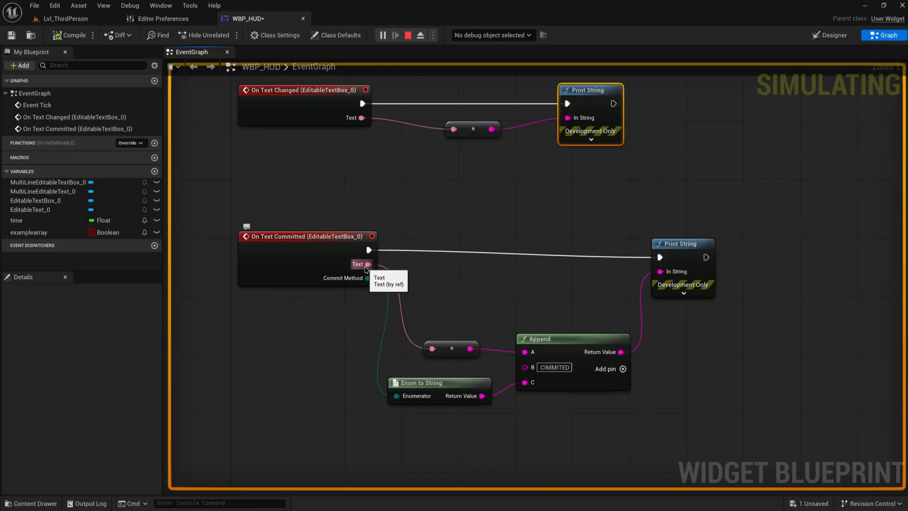
mouse_move(461, 349)
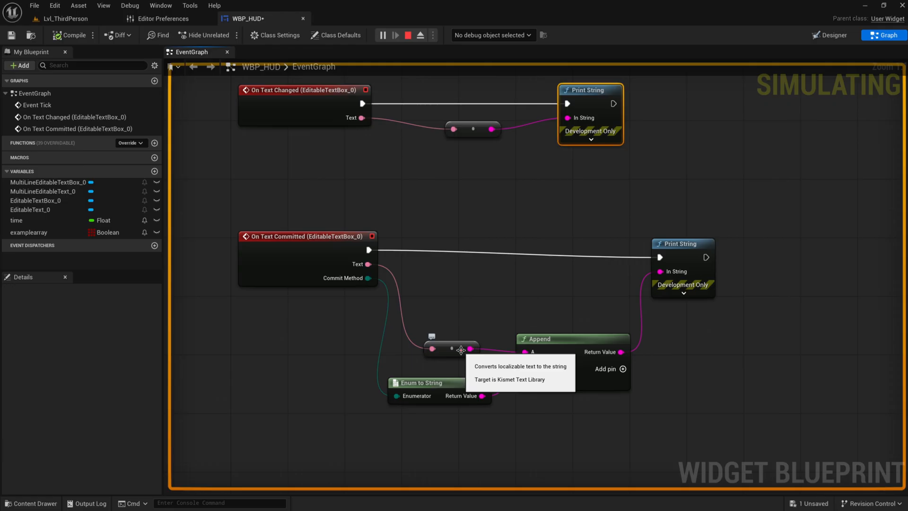
mouse_move(367, 264)
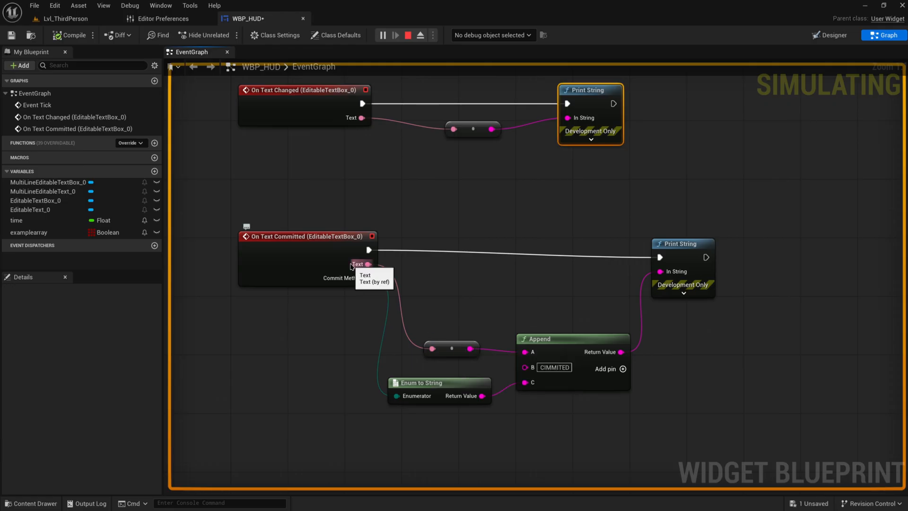
mouse_move(422, 262)
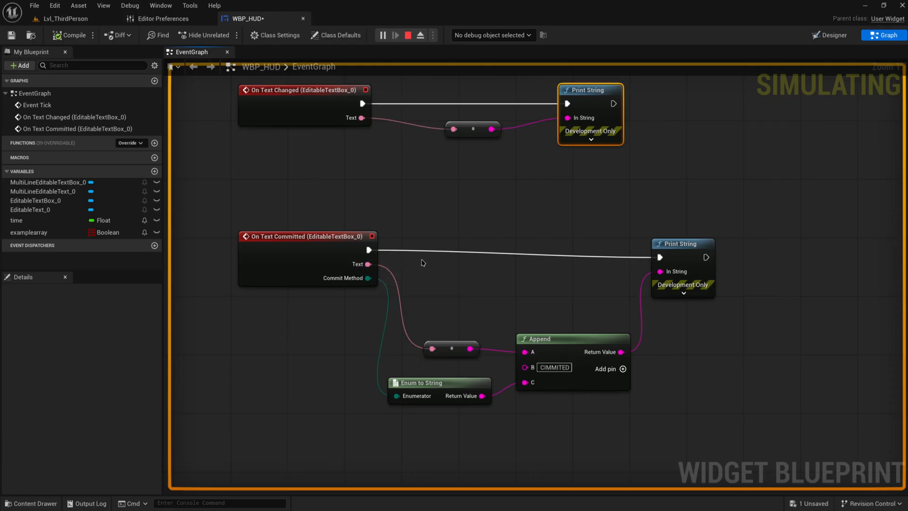
mouse_move(229, 128)
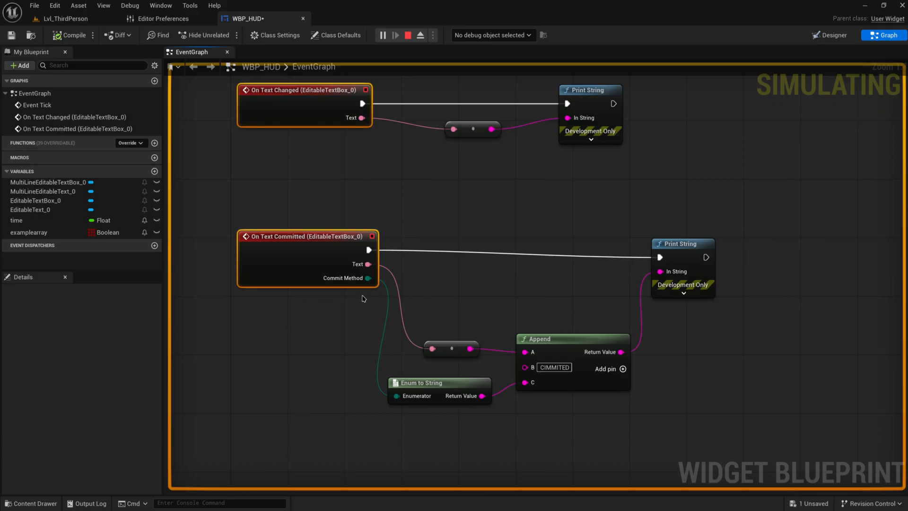
mouse_move(199, 347)
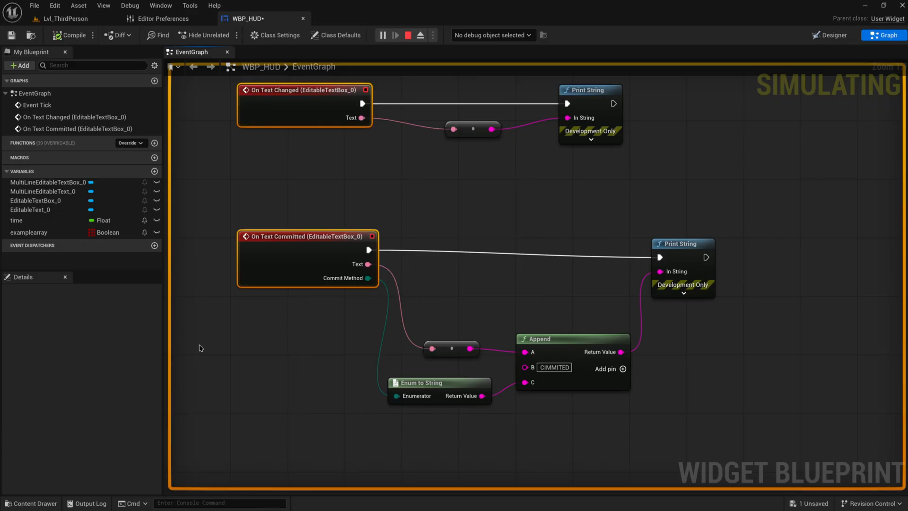
mouse_move(456, 207)
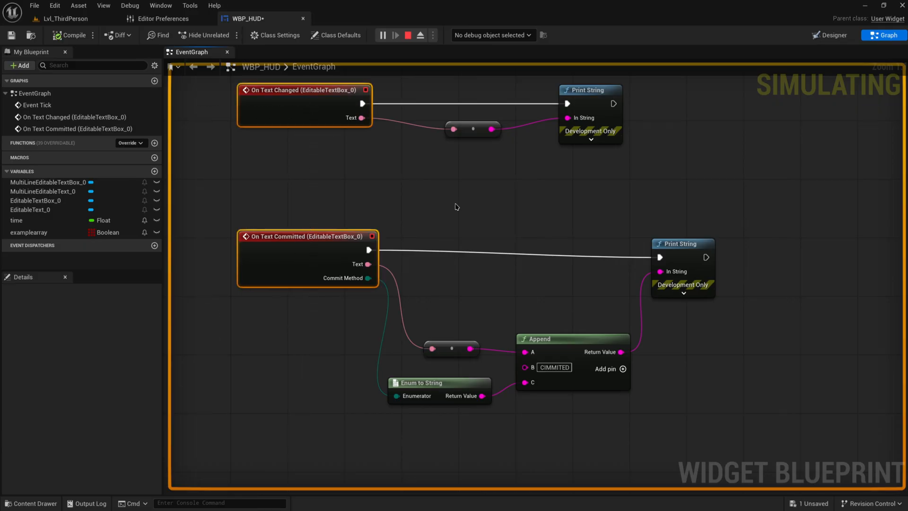
mouse_move(257, 364)
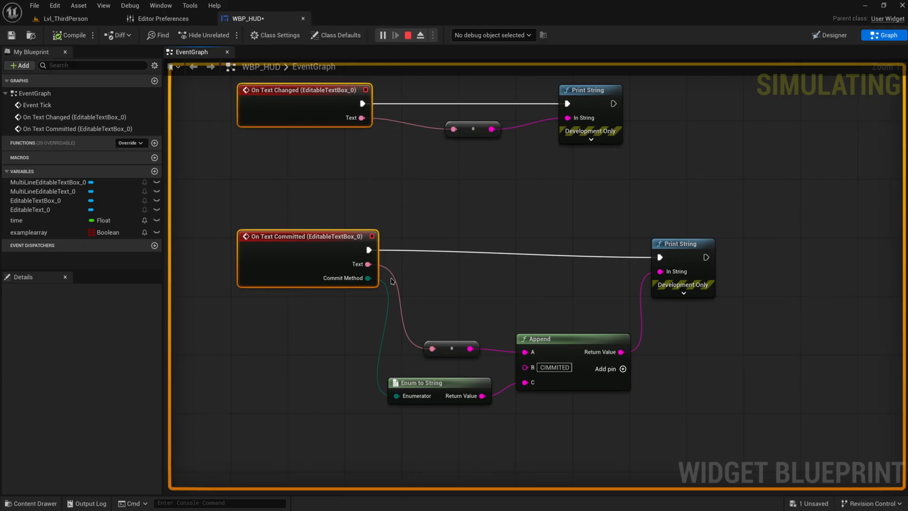
mouse_move(334, 350)
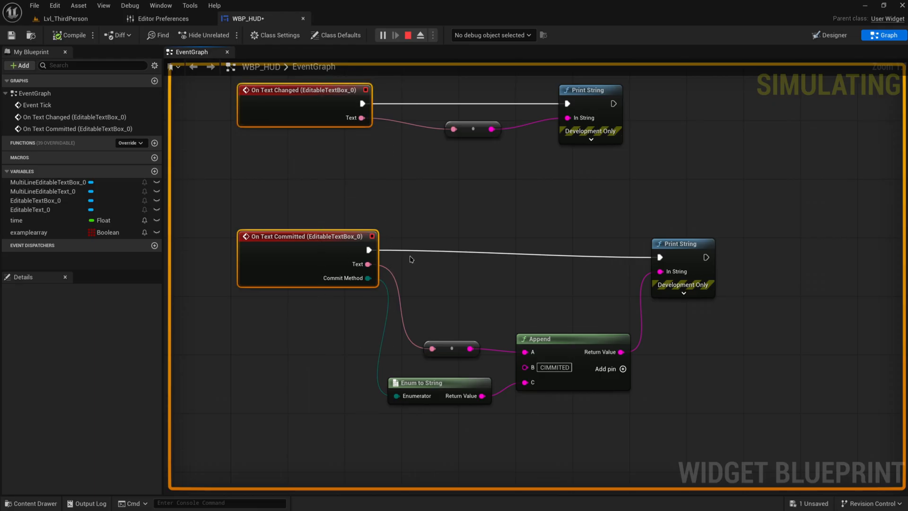
mouse_move(427, 304)
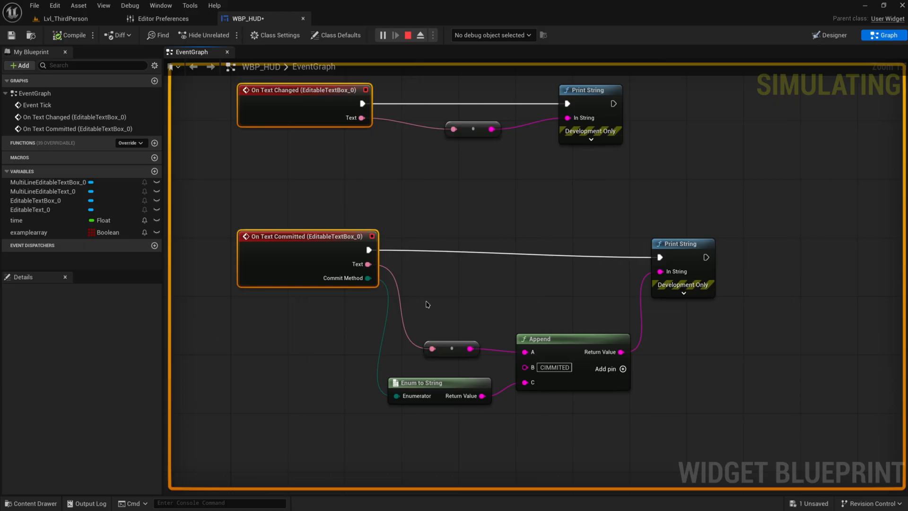
mouse_move(406, 205)
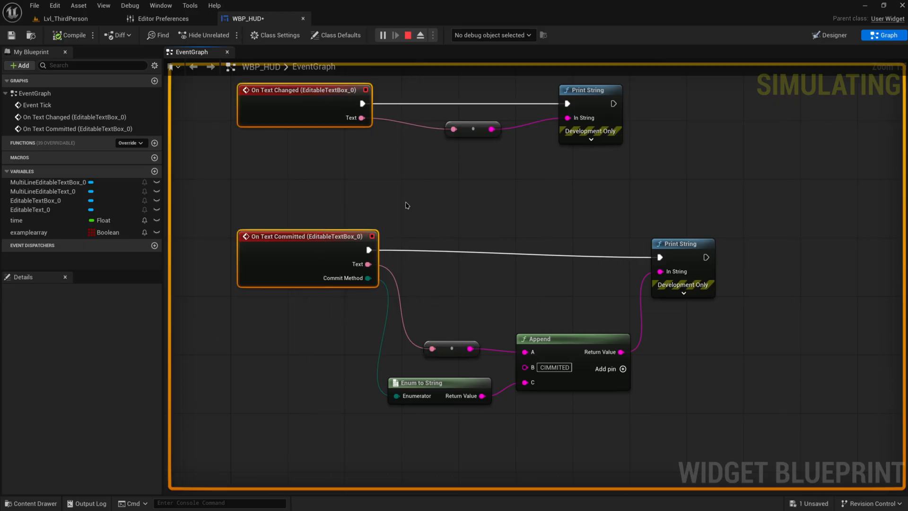
mouse_move(575, 452)
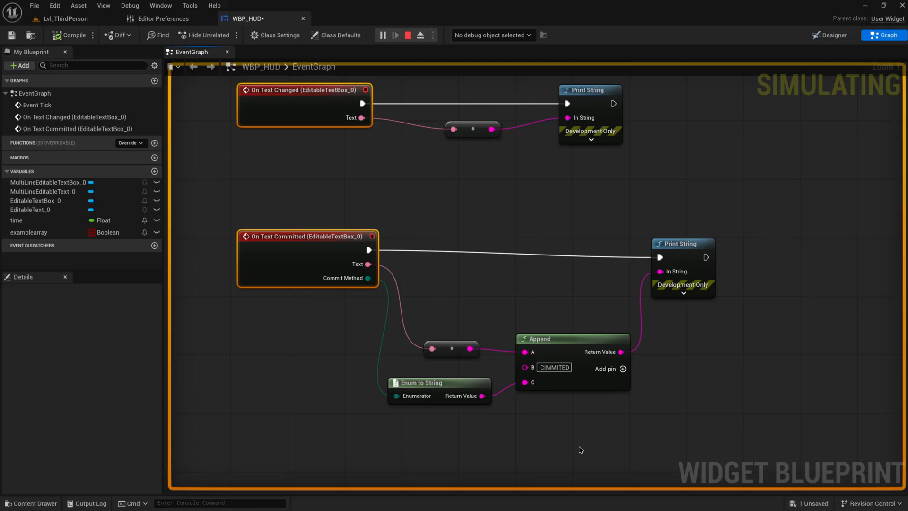
left_click(829, 35)
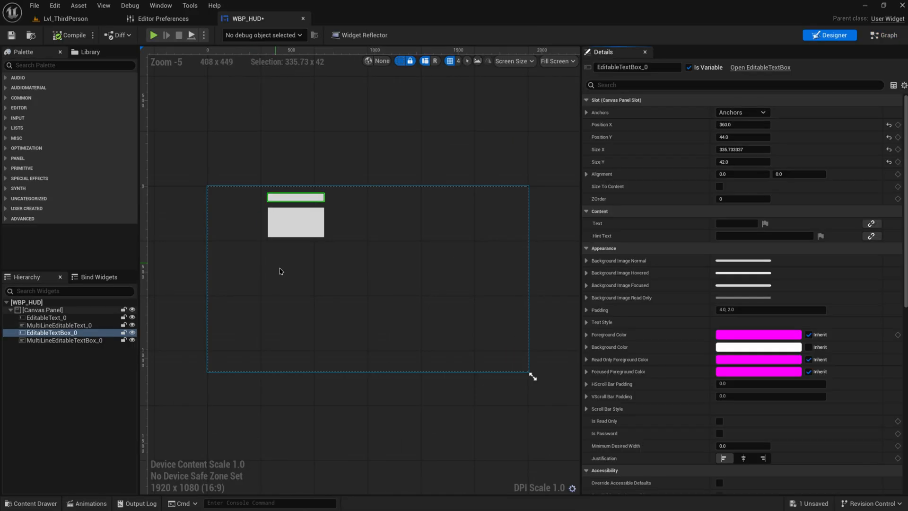
left_click(46, 318)
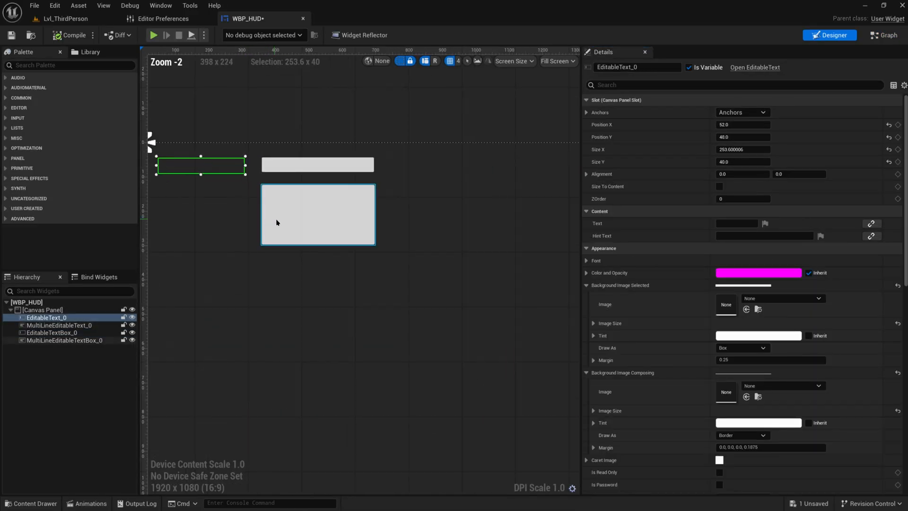
scroll("down", 3)
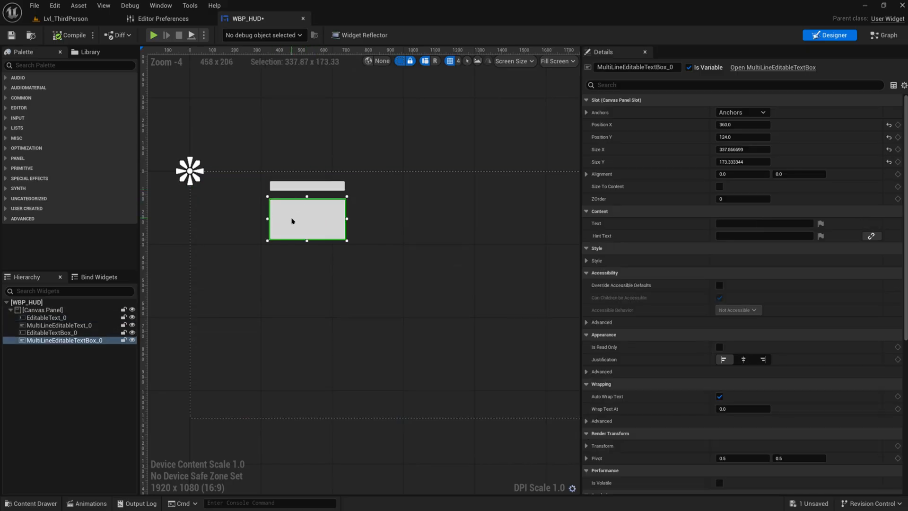
left_click(51, 332)
type("spin")
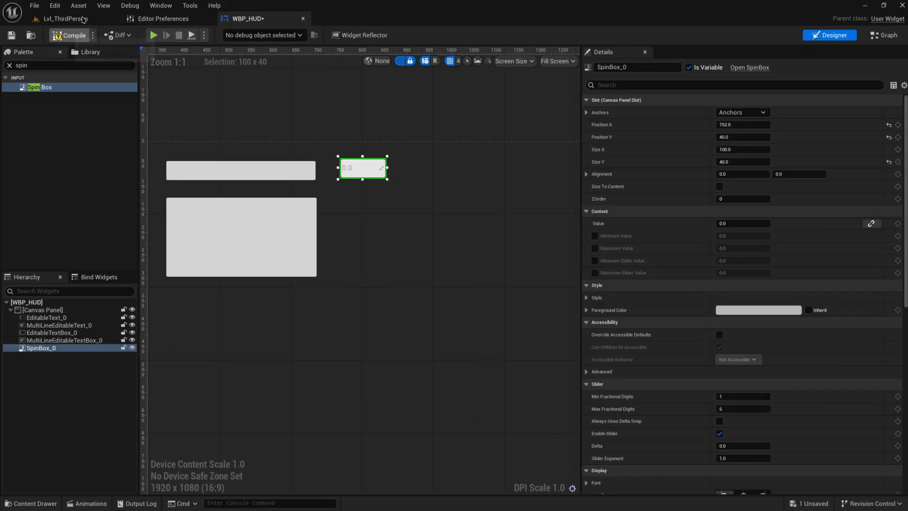
Launch Lvl_ThirdPerson to test the newly placed SpinBox.
left_click(61, 18)
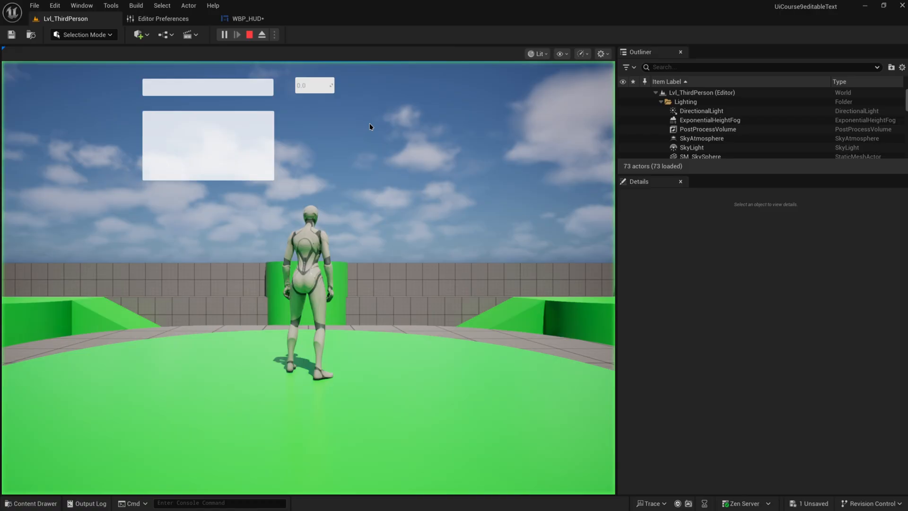
Drag the unrestricted spin box value in play, stop the session and return to WBP_HUD.
left_click(237, 34)
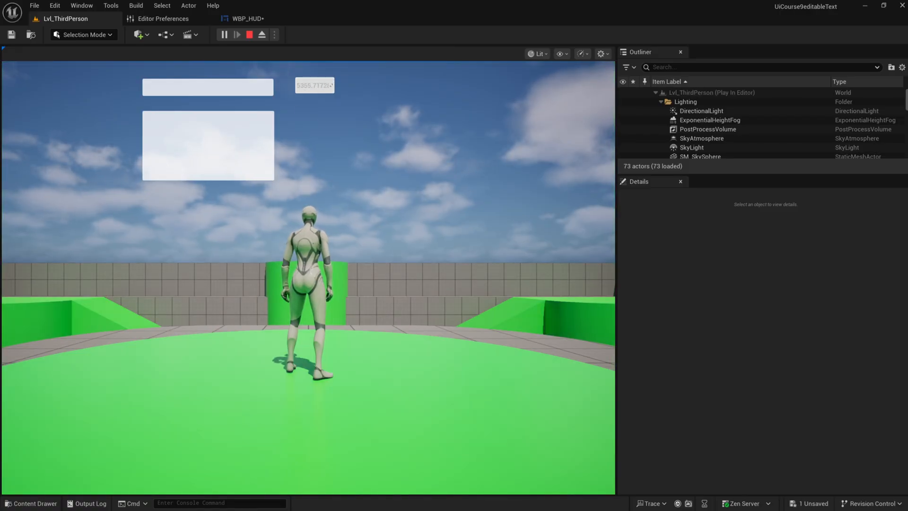
left_click(249, 34)
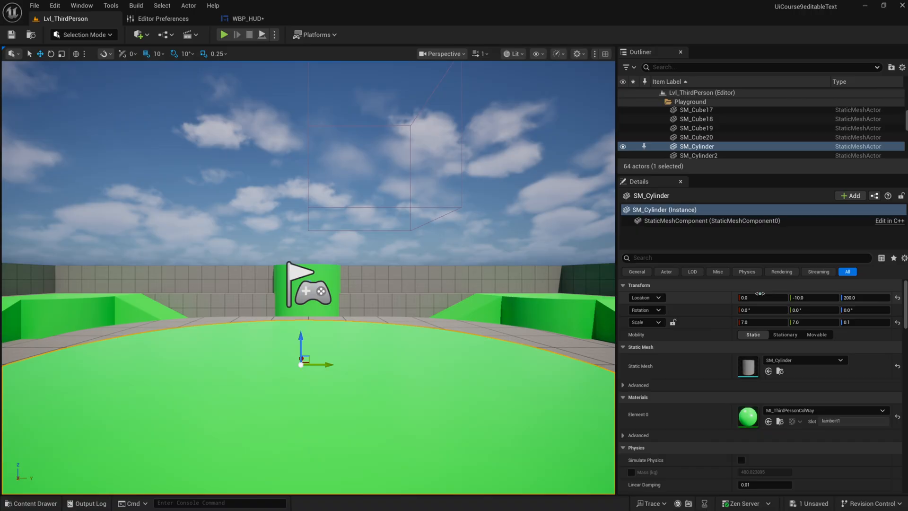
triple_click(762, 297)
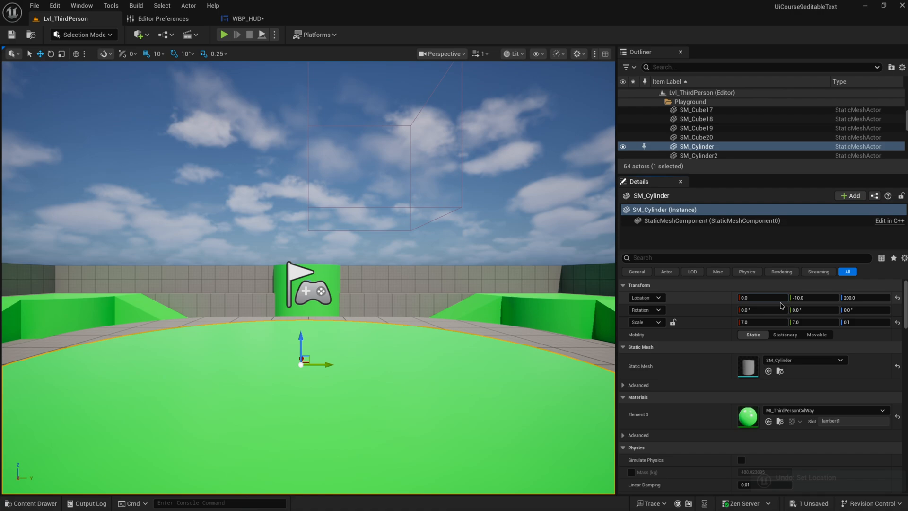
left_click(245, 18)
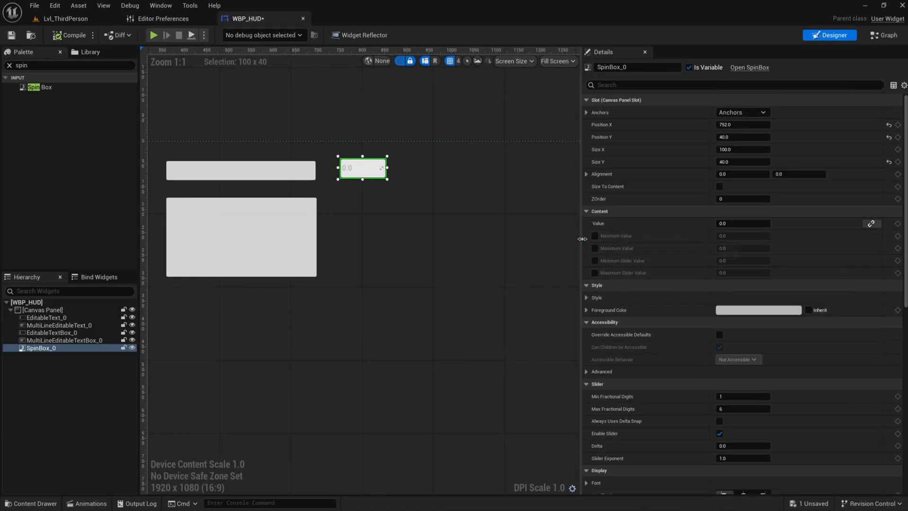
Enable the spin box Minimum Value at 50 and Maximum Value at 110, then go to the level.
left_click(594, 236)
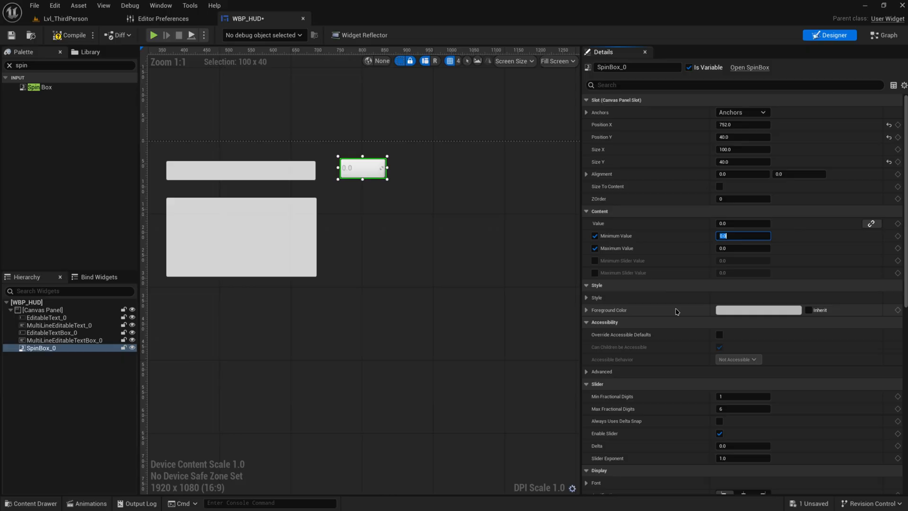
type("50.0")
left_click(743, 248)
type("110")
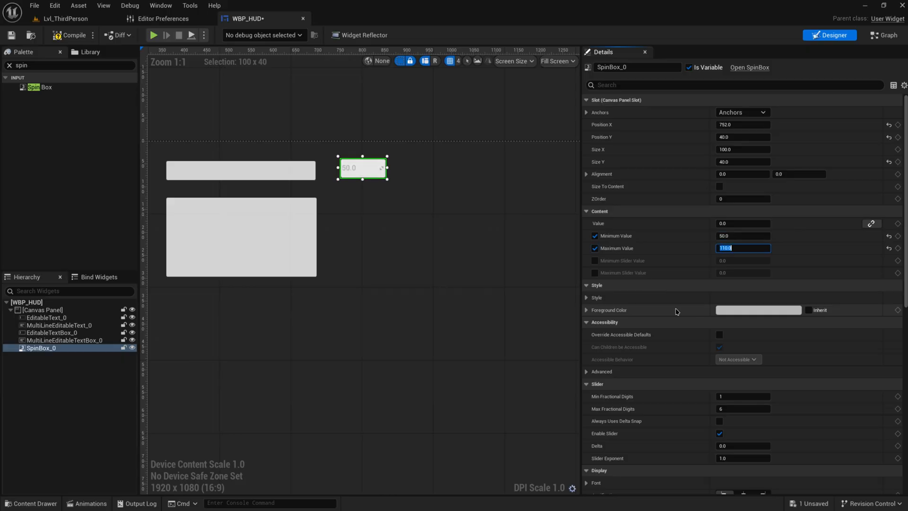
left_click(65, 18)
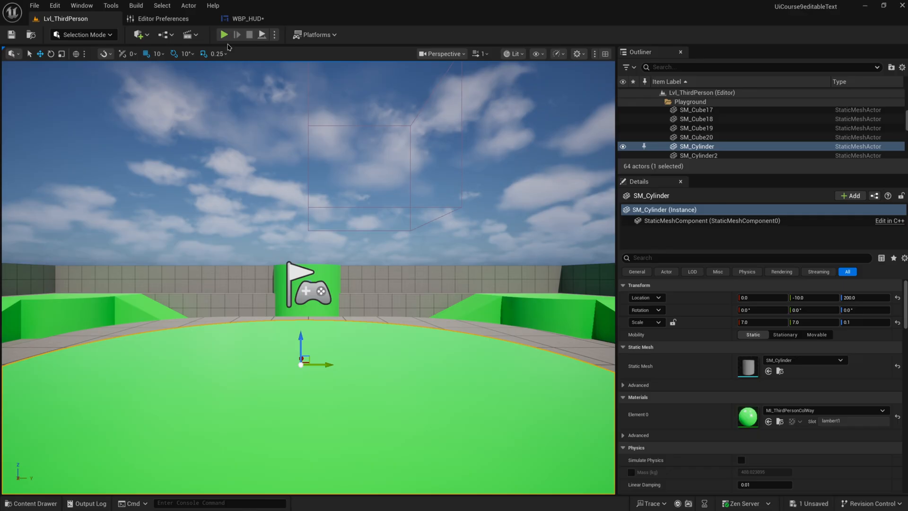
Run a play test dragging the spin box to its 50–110 limits, then return to WBP_HUD.
left_click(223, 34)
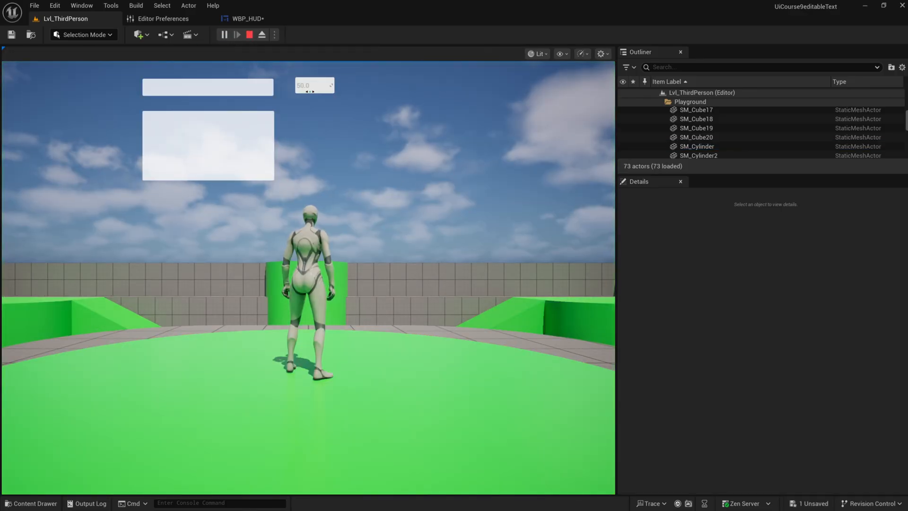
left_click(236, 34)
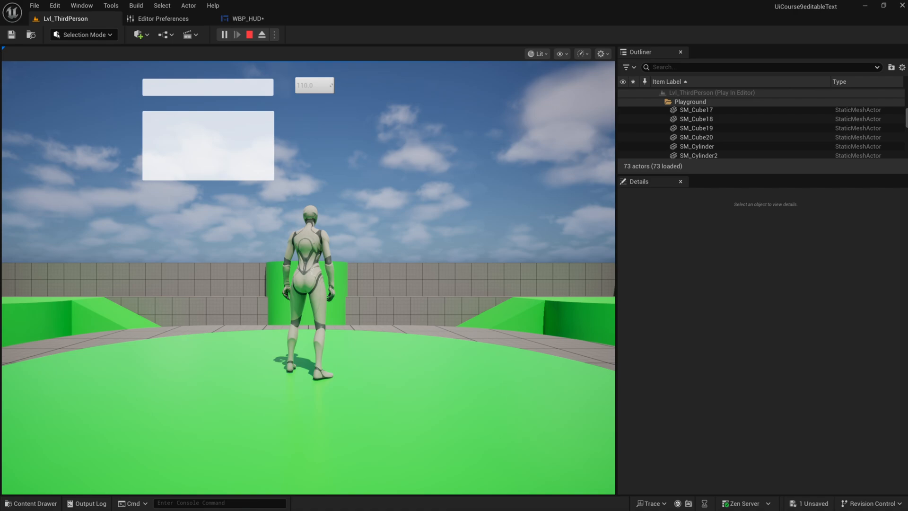
left_click(249, 34)
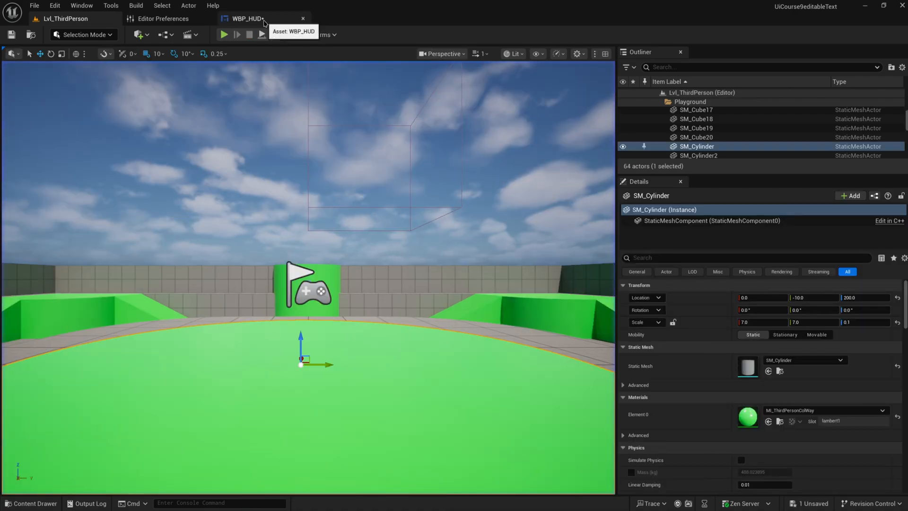
left_click(247, 18)
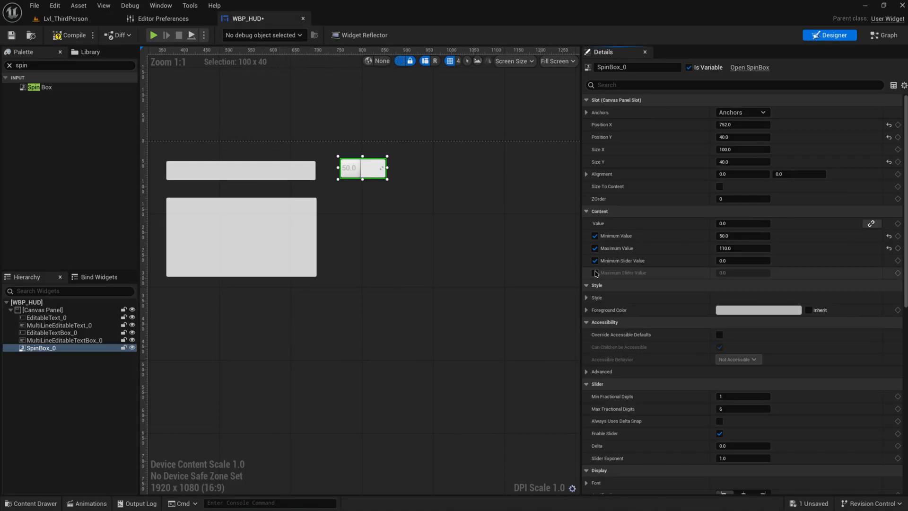
Enable the spin box's maximum slider value limit in its Details.
left_click(594, 272)
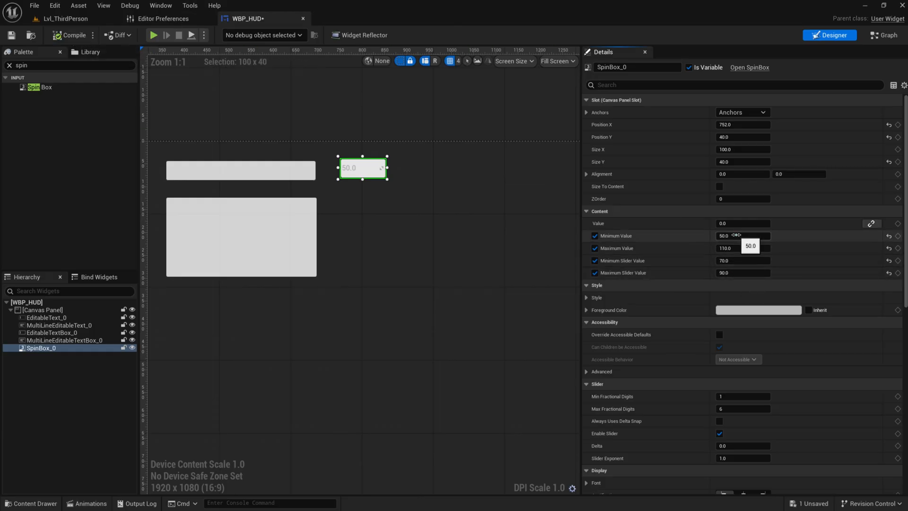
mouse_move(741, 248)
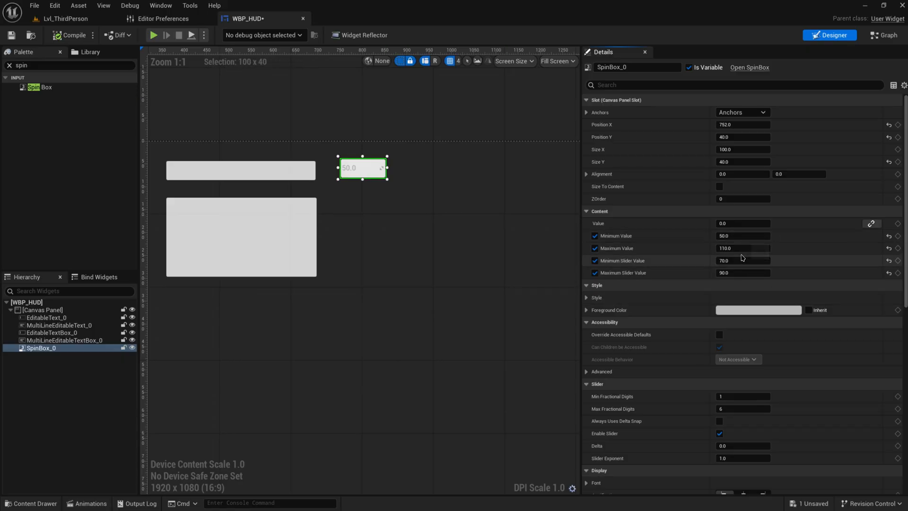
Play-test from Lvl_ThirdPerson, dragging the spin box and typing 60.0 and 50.0, then stop play.
left_click(67, 18)
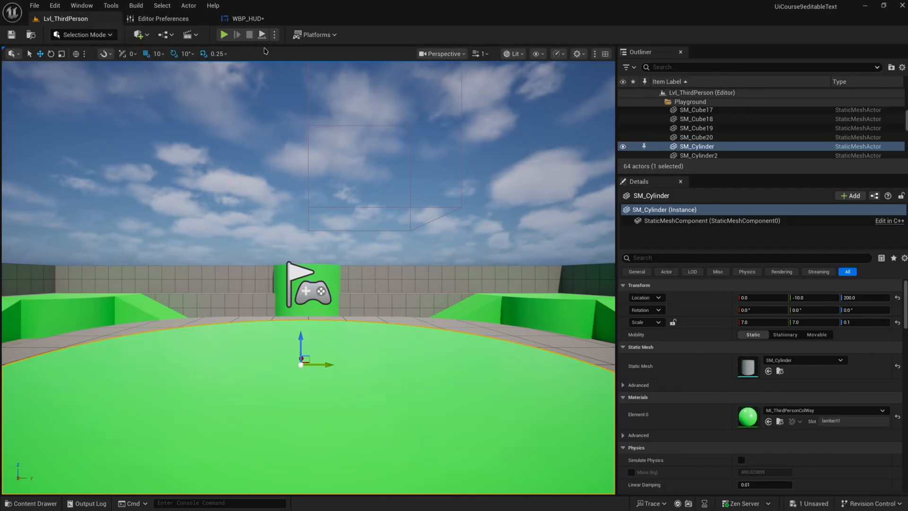
left_click(224, 34)
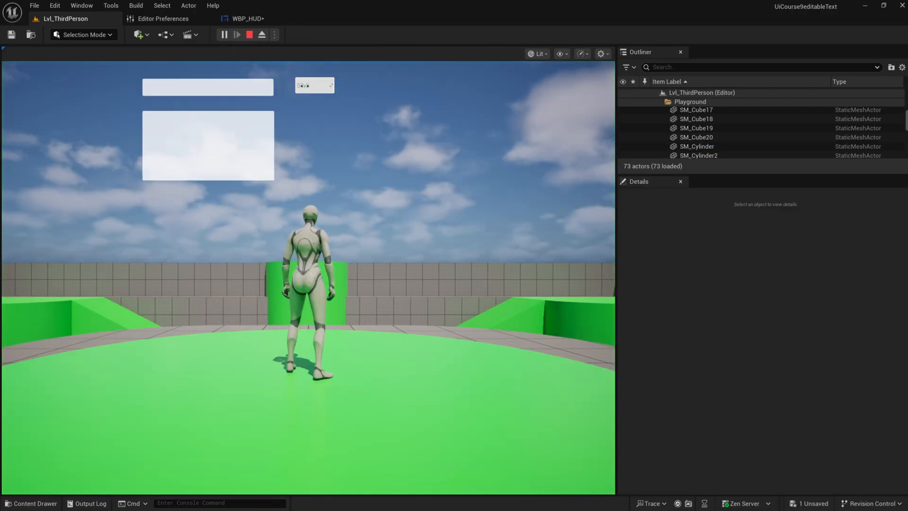
left_click(237, 34)
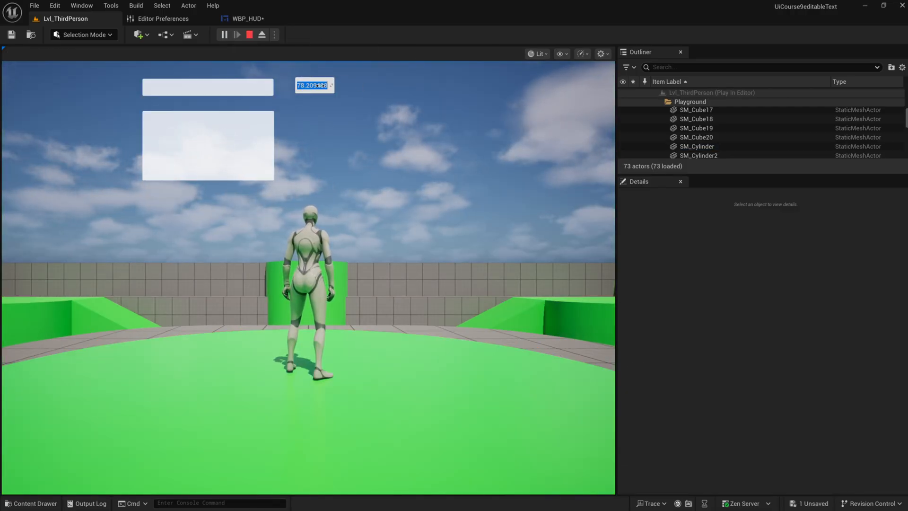
type("60.0")
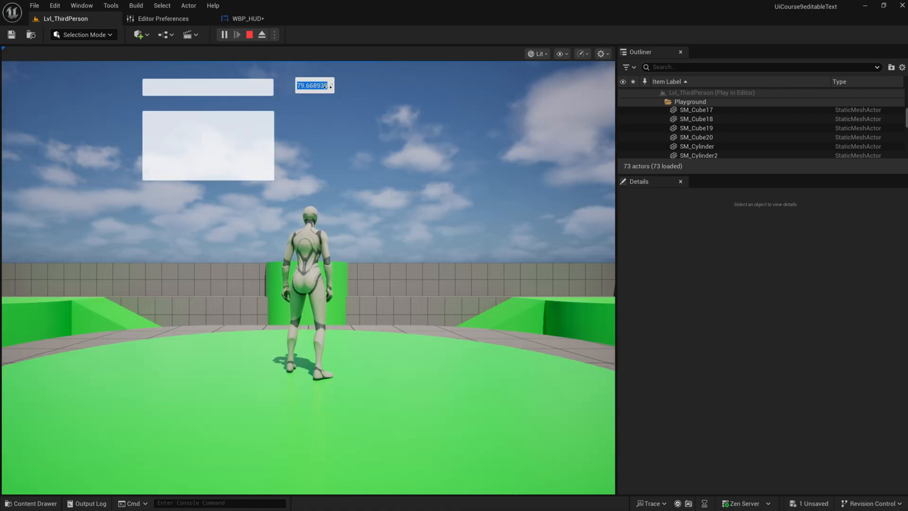
type("50.0")
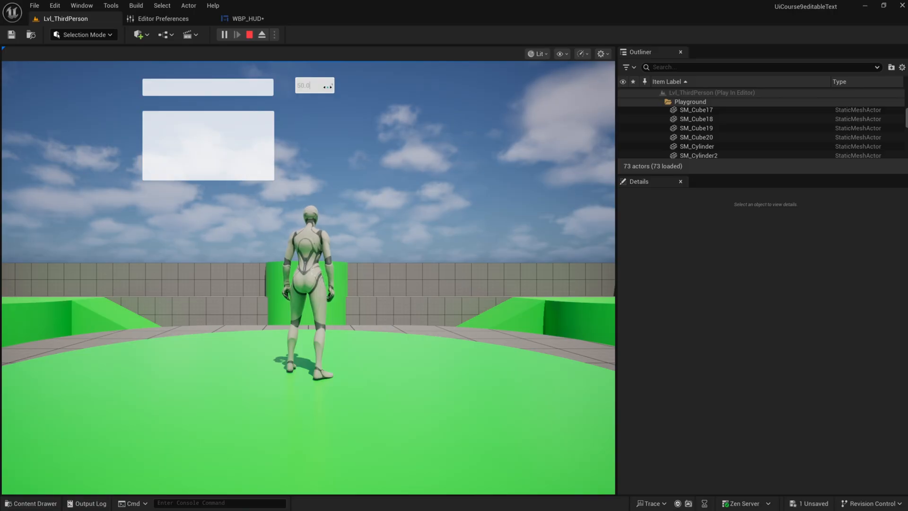
left_click(313, 85)
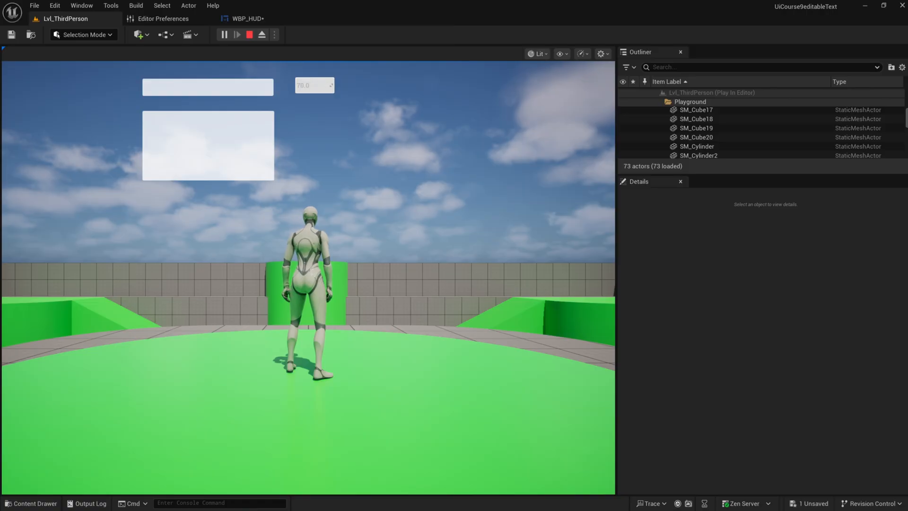
left_click(249, 34)
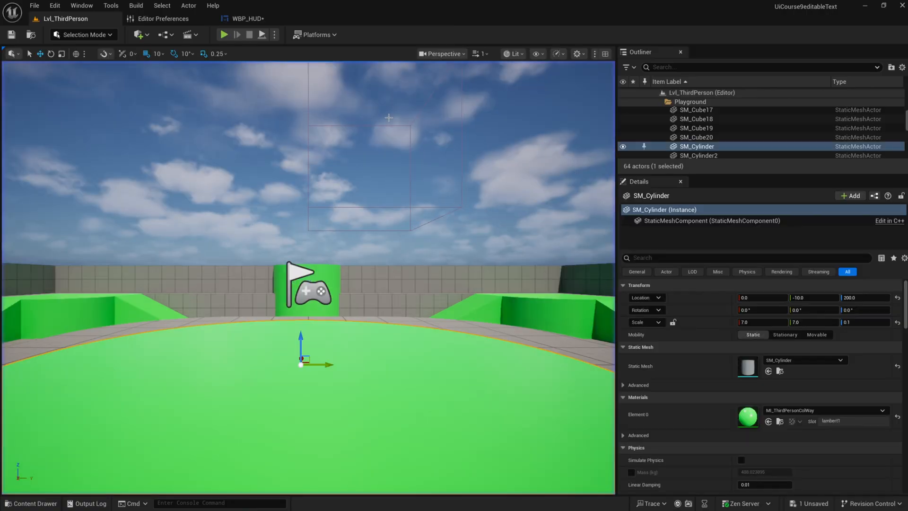
Return to the WBP_HUD Widget Designer showing the configured spin box.
left_click(246, 18)
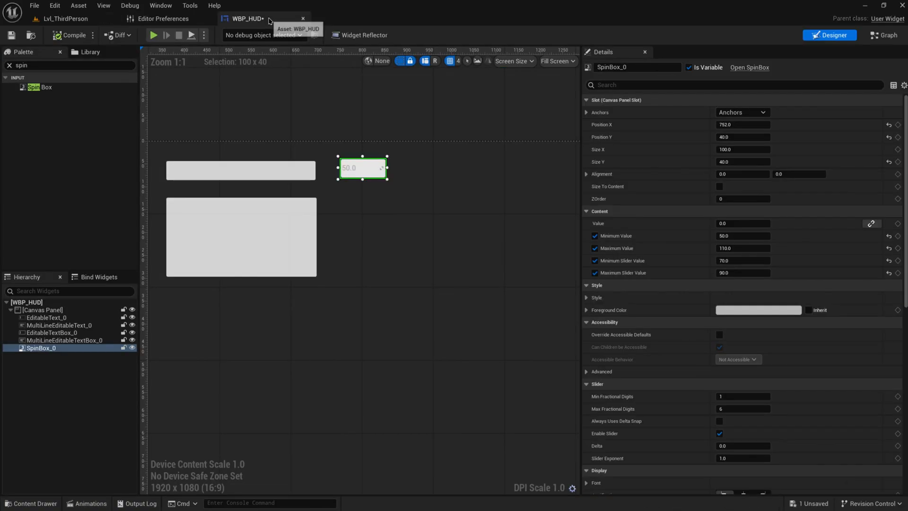
mouse_move(373, 172)
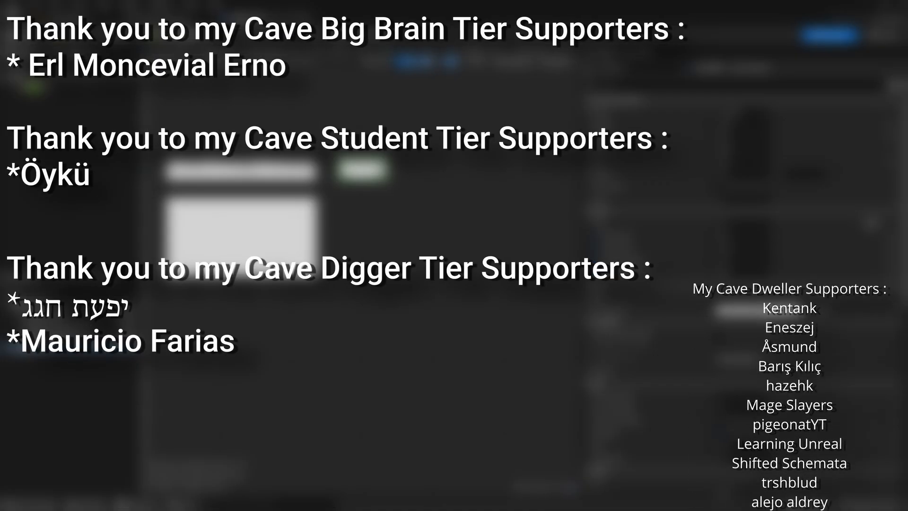
scroll("up", 3)
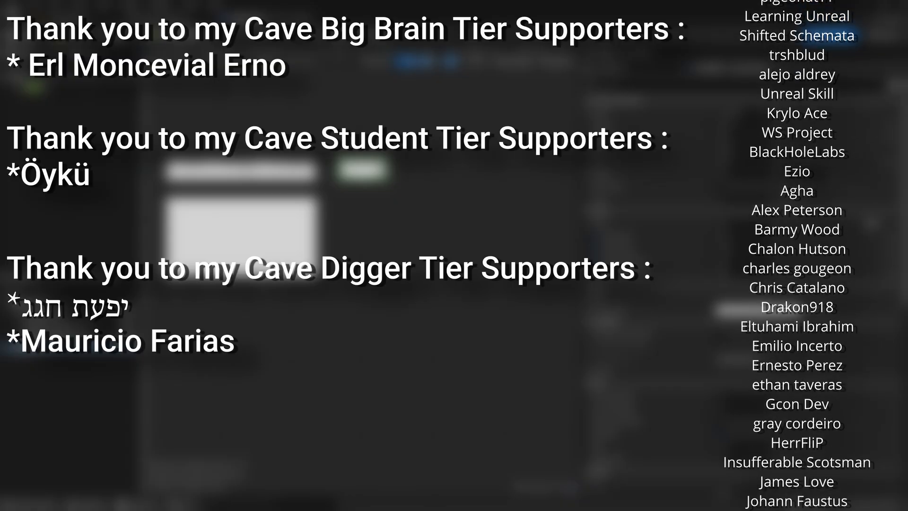
scroll("down", 3)
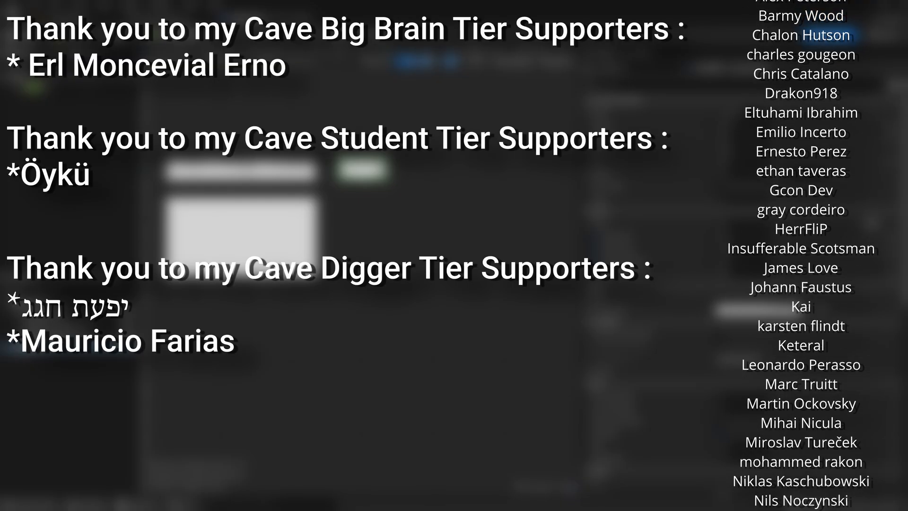
scroll("down", 3)
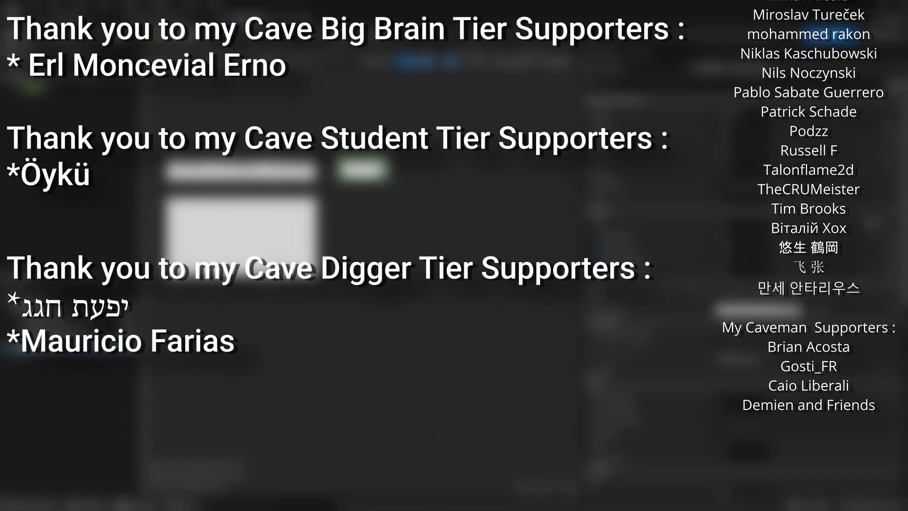
scroll("up", 3)
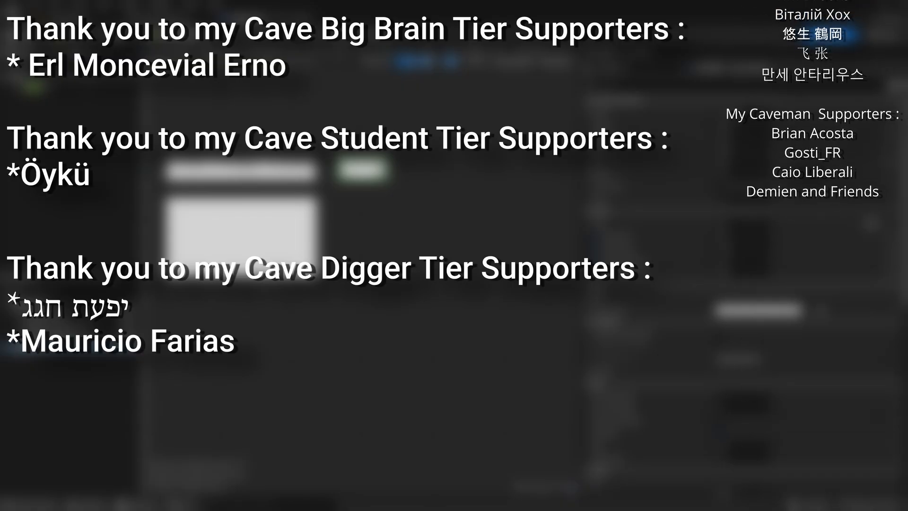